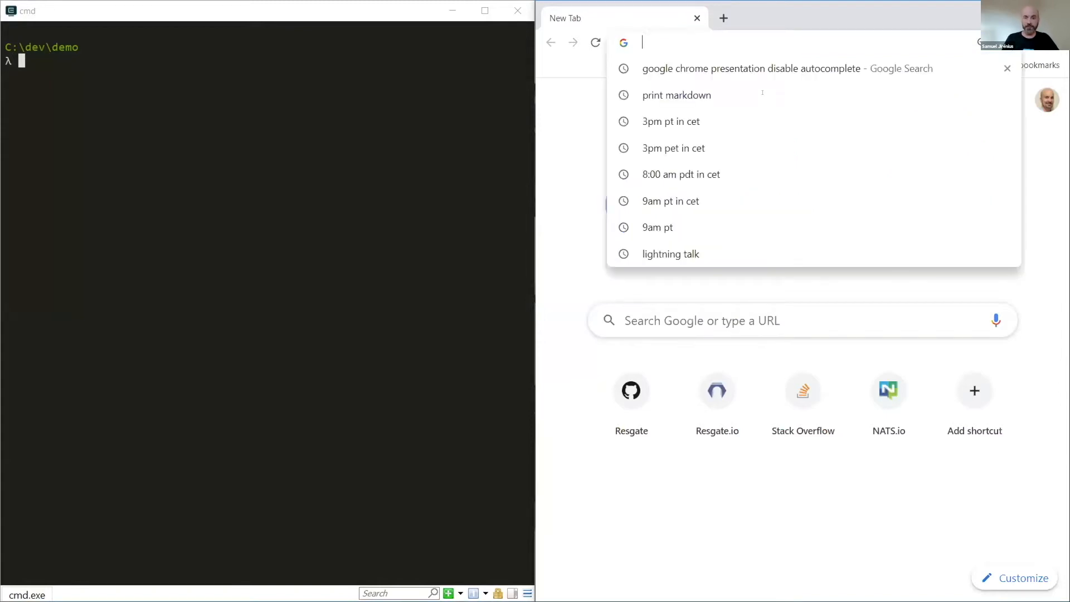
- Load resgate.io and scroll to the Easy install docker commands
text(resgate.io)
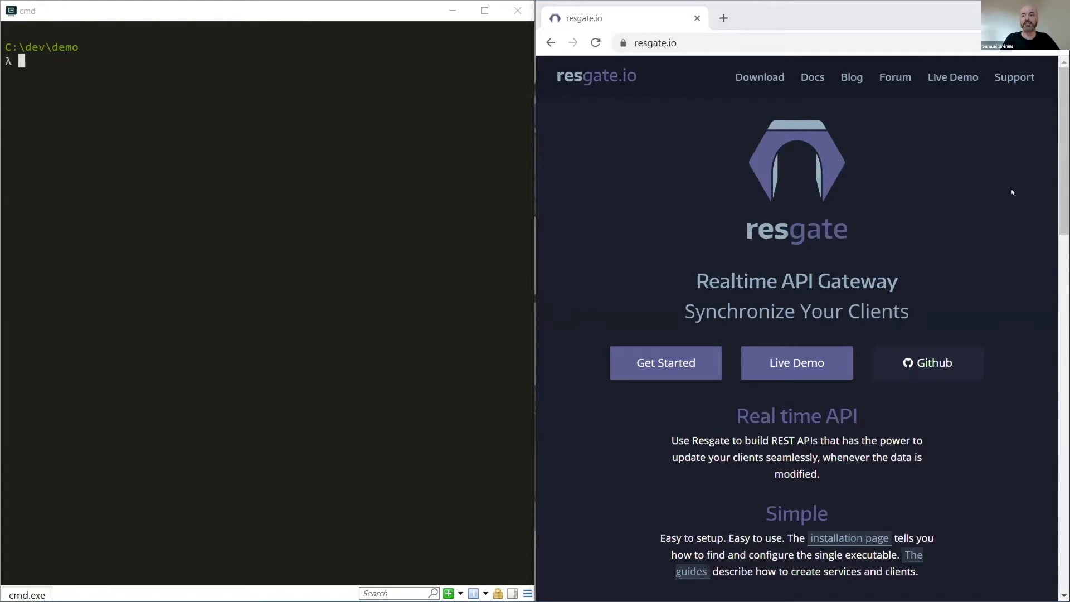
mouse_move(905, 114)
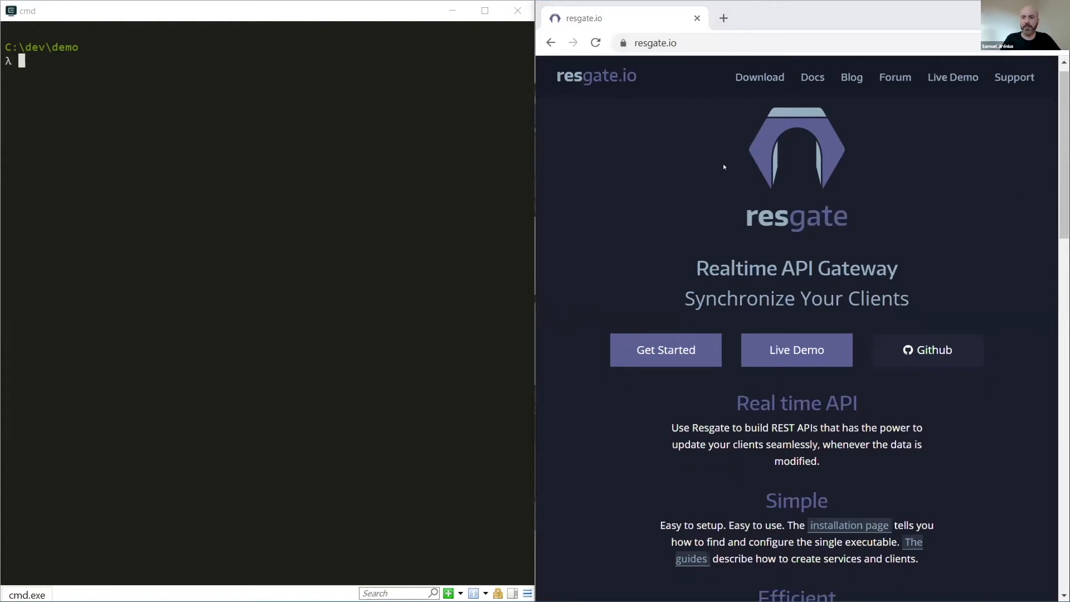
scroll(down, 3)
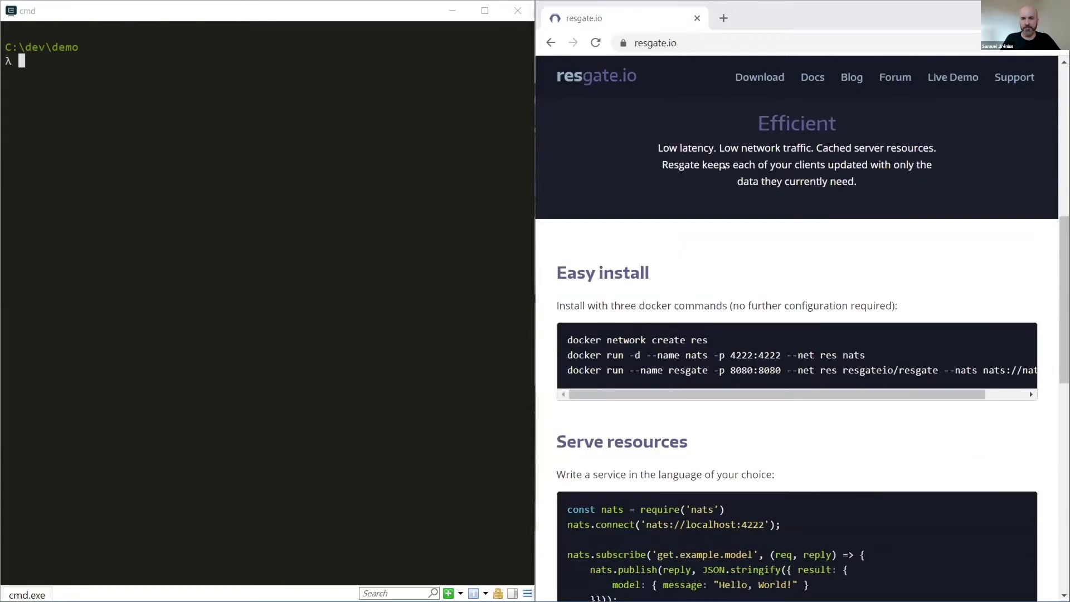
scroll(down, 3)
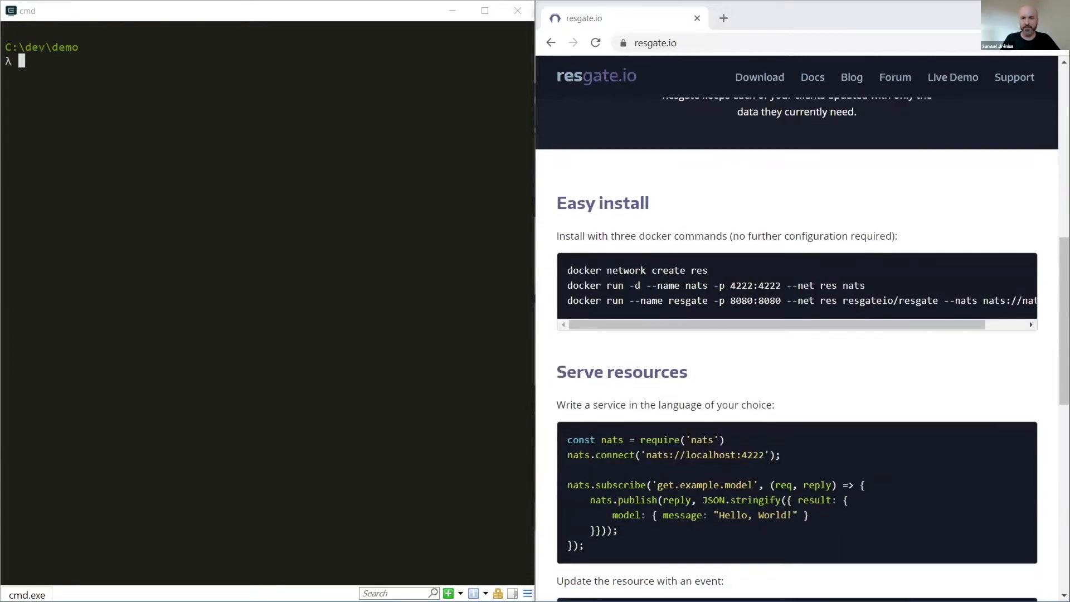
- Run the three docker commands: create the res network and start the NATS and Resgate containers
drag(568, 270, 853, 300)
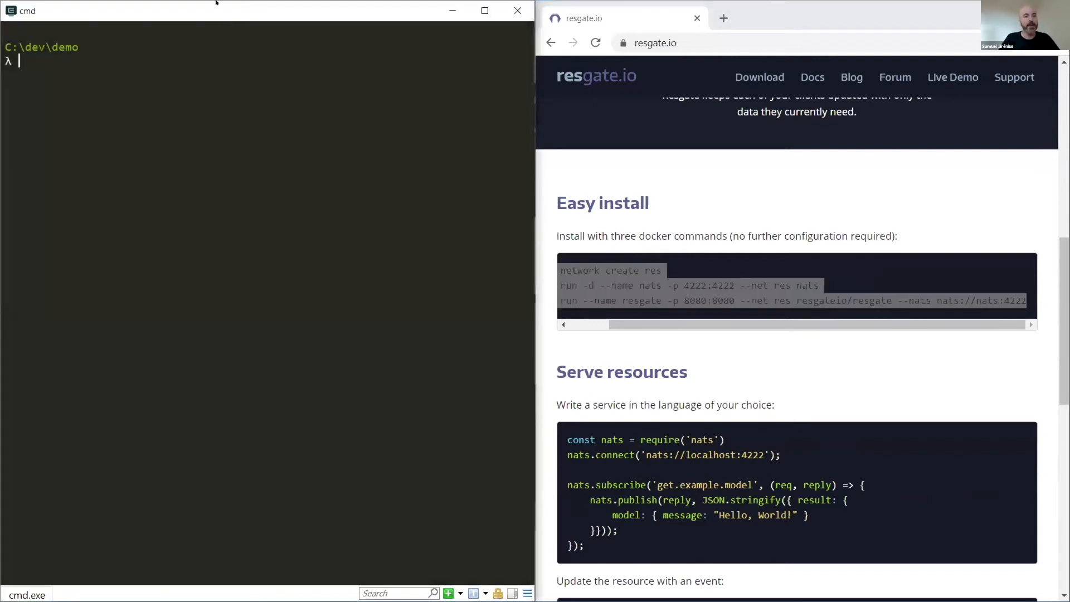
mouse_move(154, 110)
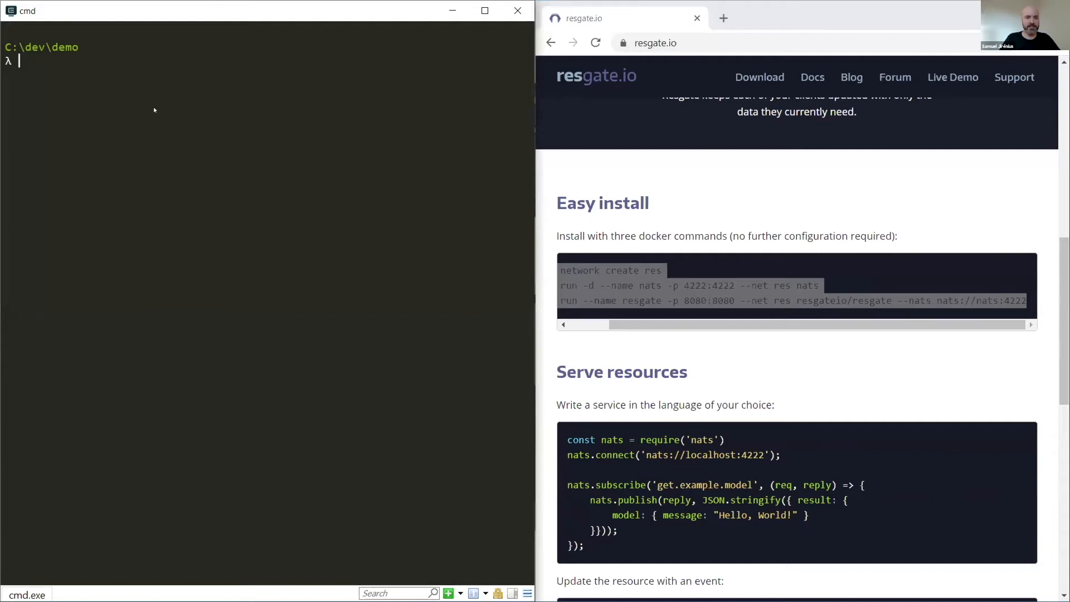
text(docker network create res)
text(docker run --name resgate -p 8080:8080 --net res resgateio/resgate --nats nats://nats:4222)
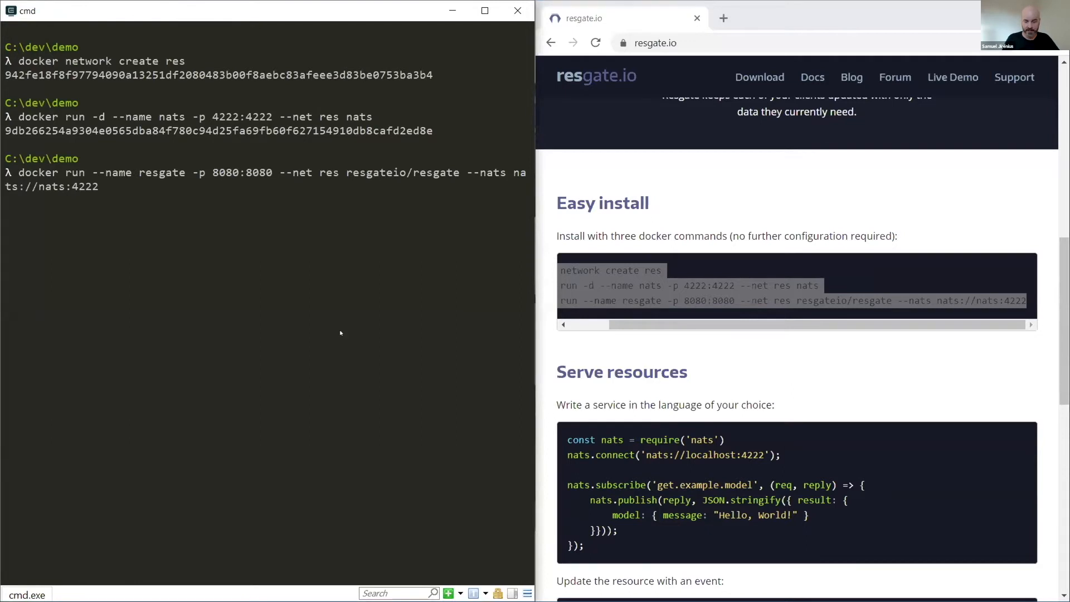
key(enter)
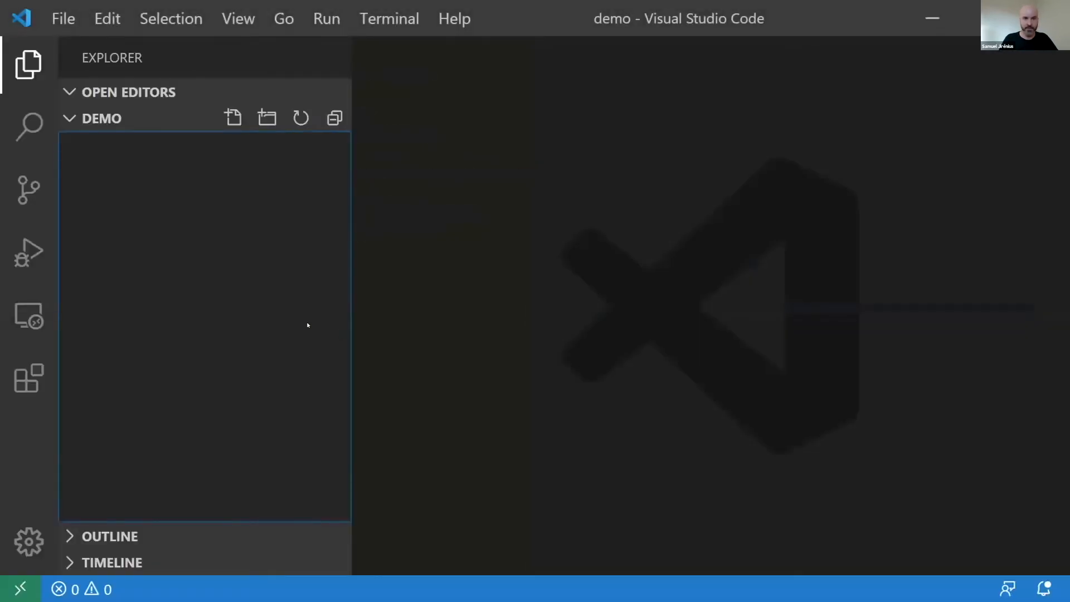
mouse_move(233, 117)
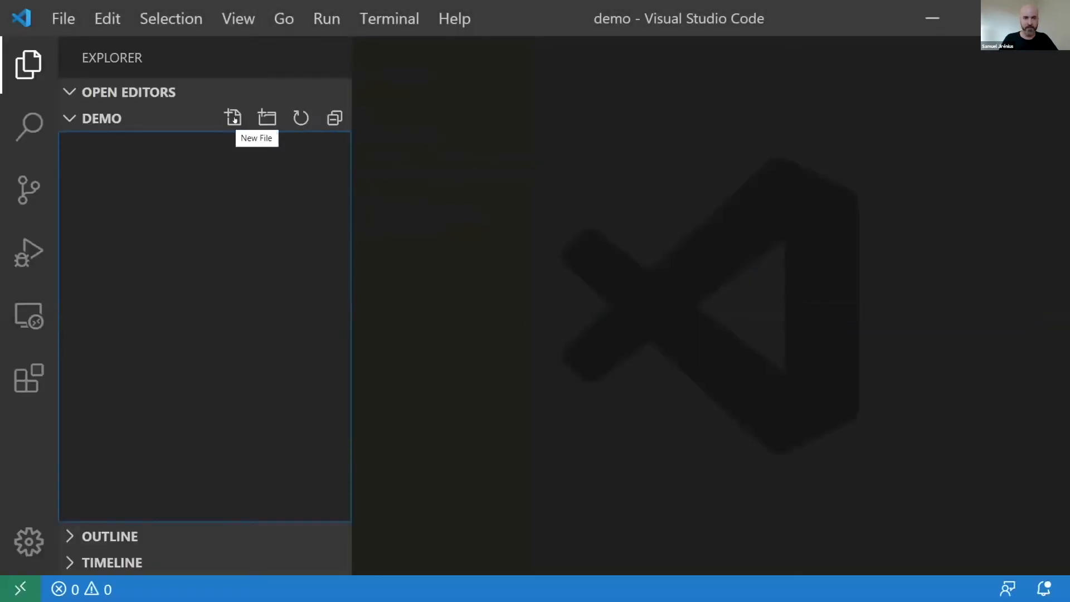
- Create main.go in the demo folder and begin its package declaration
click(233, 118)
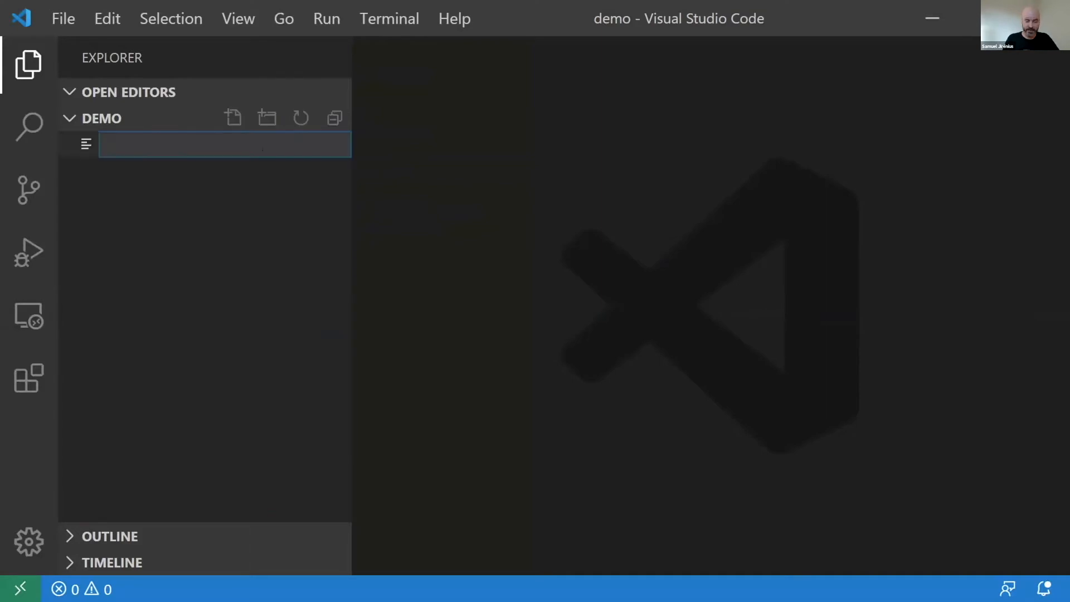
key(Escape)
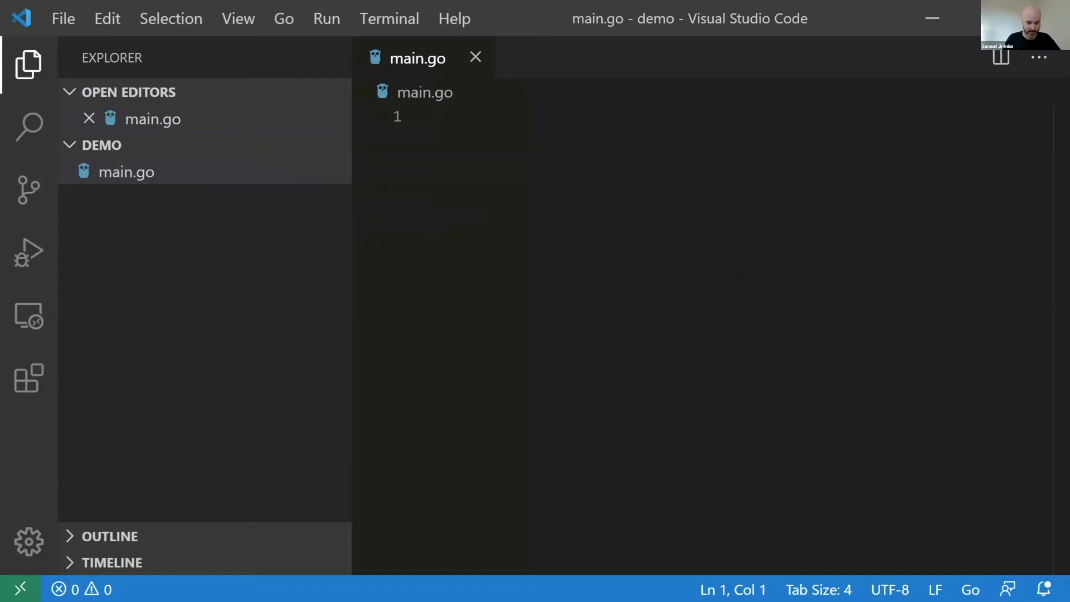
text(package)
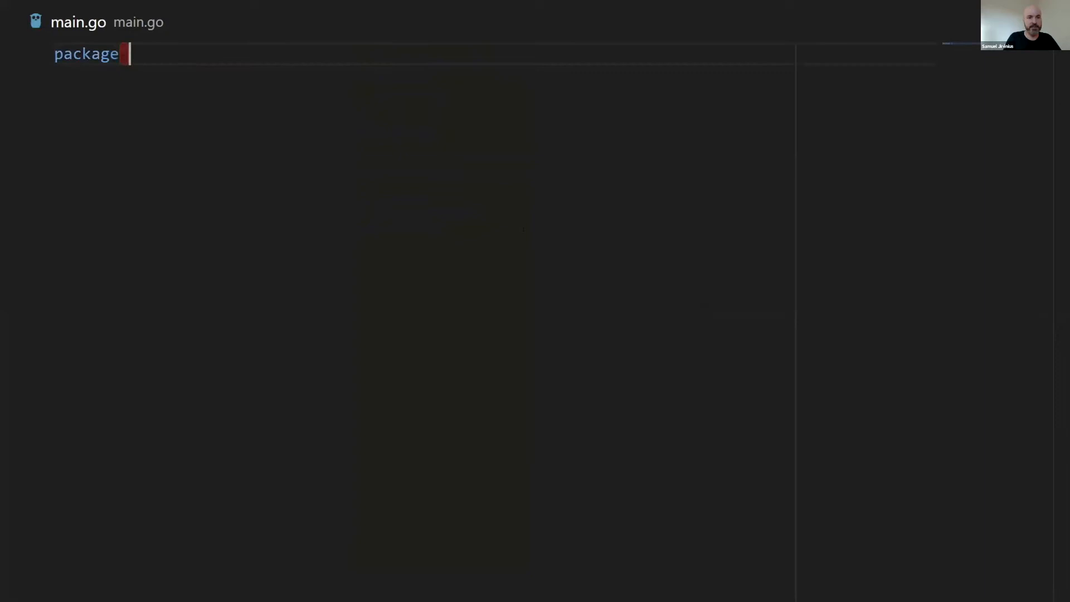
- Declare package main and import res "github.com/jirenius/go-res"
text(main)
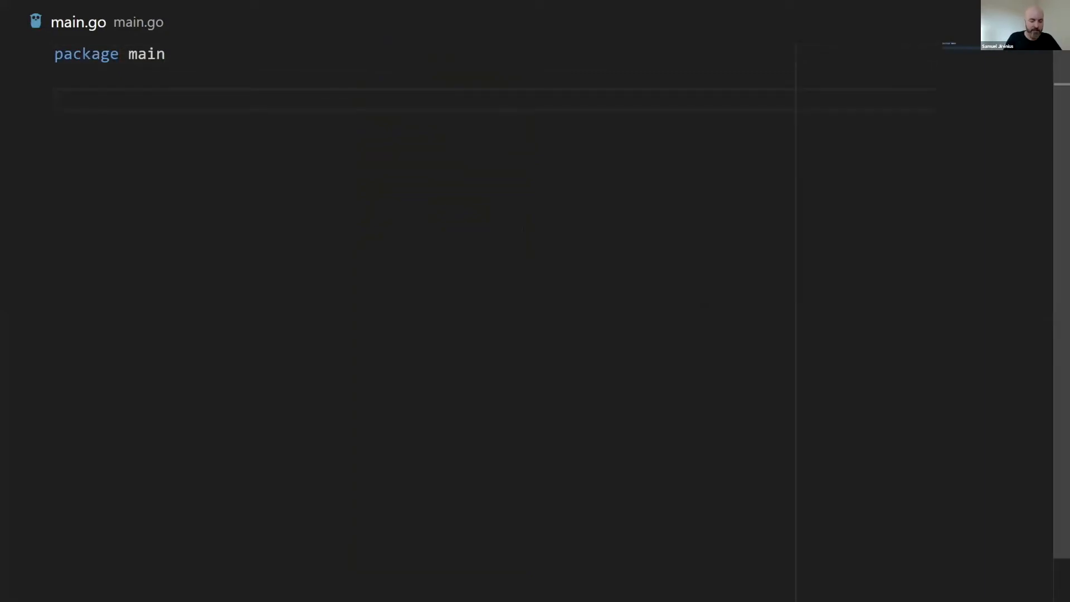
text(import)
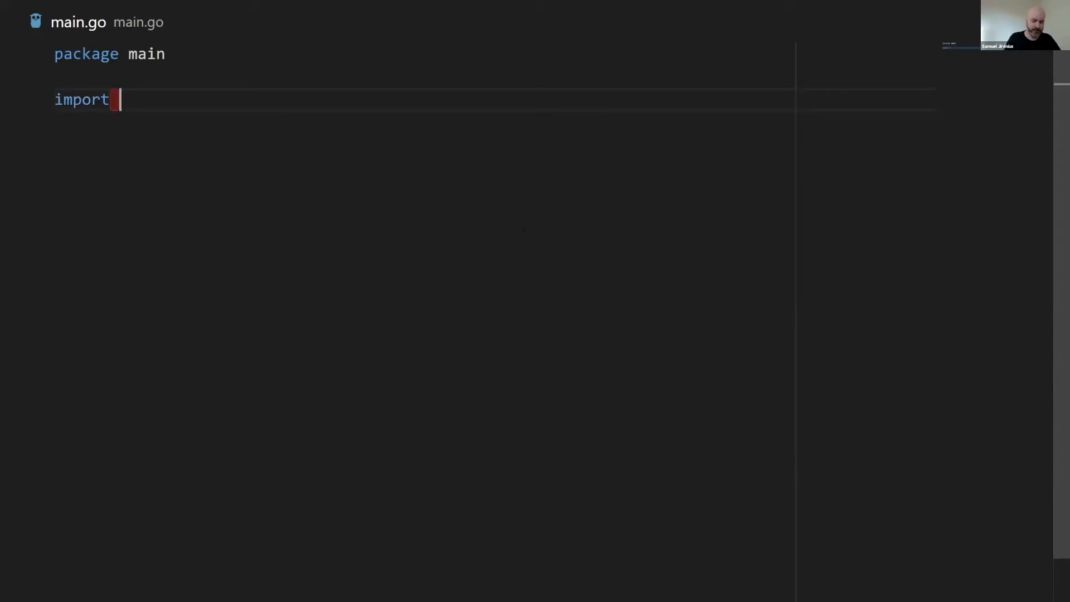
text(res "git")
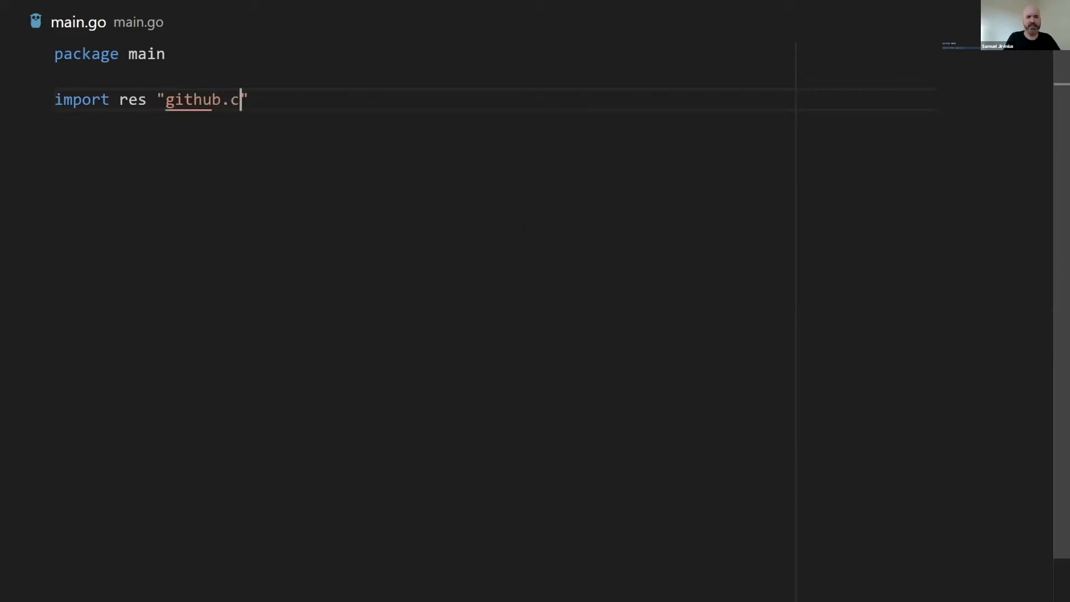
text(om/jiren)
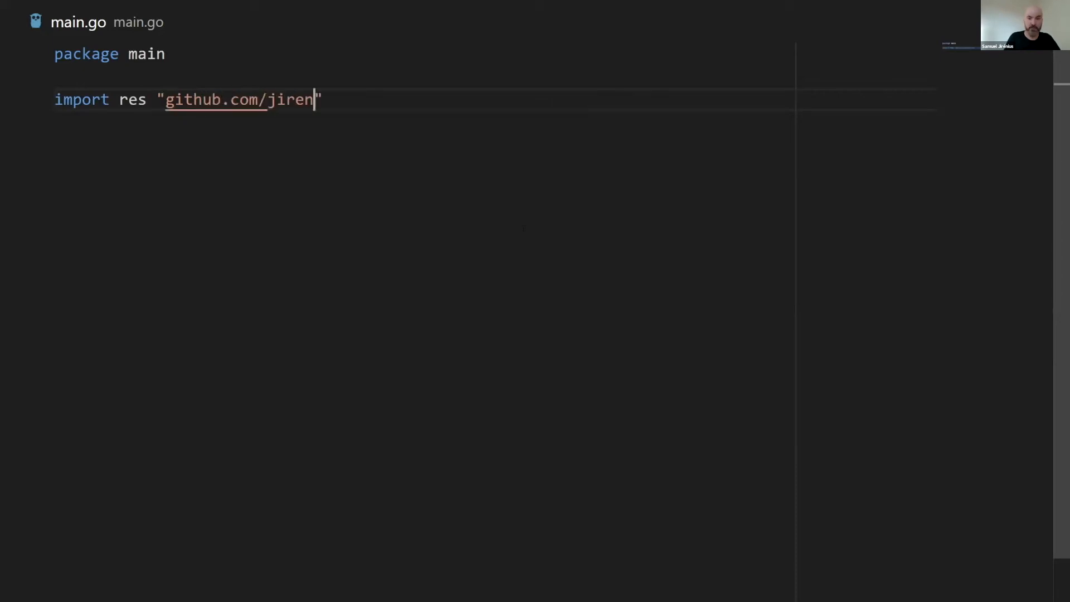
text(ius/)
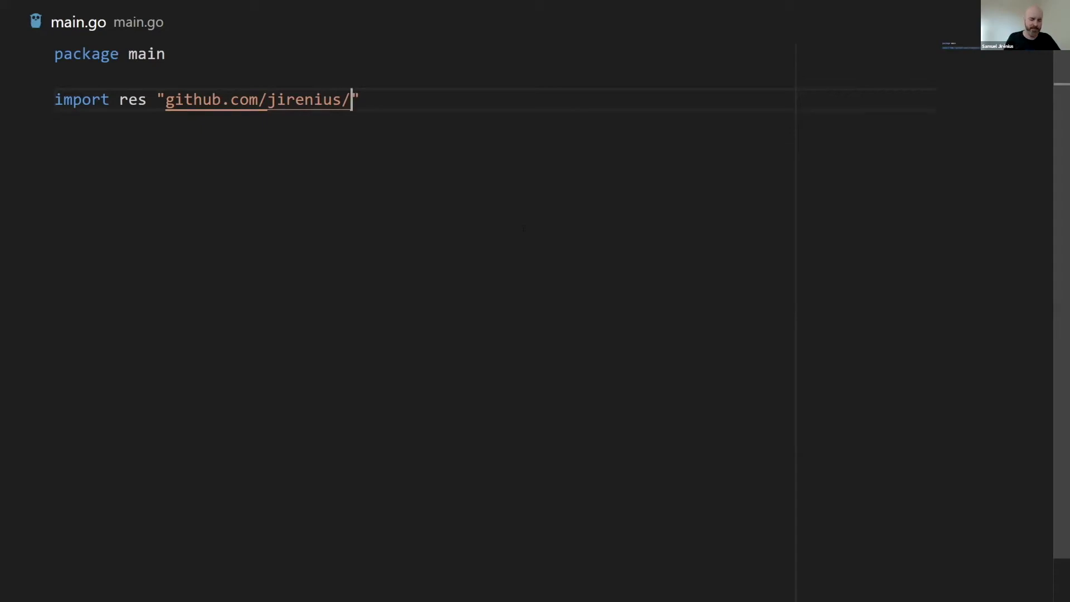
text(go-res)
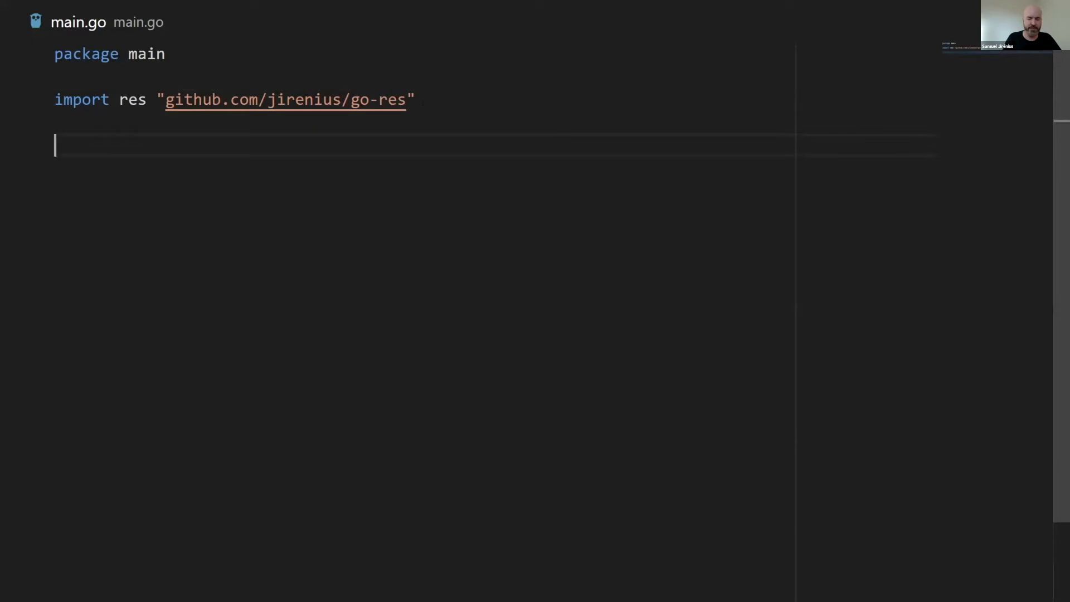
- Write func main creating service := res.NewService("demo")
text(func)
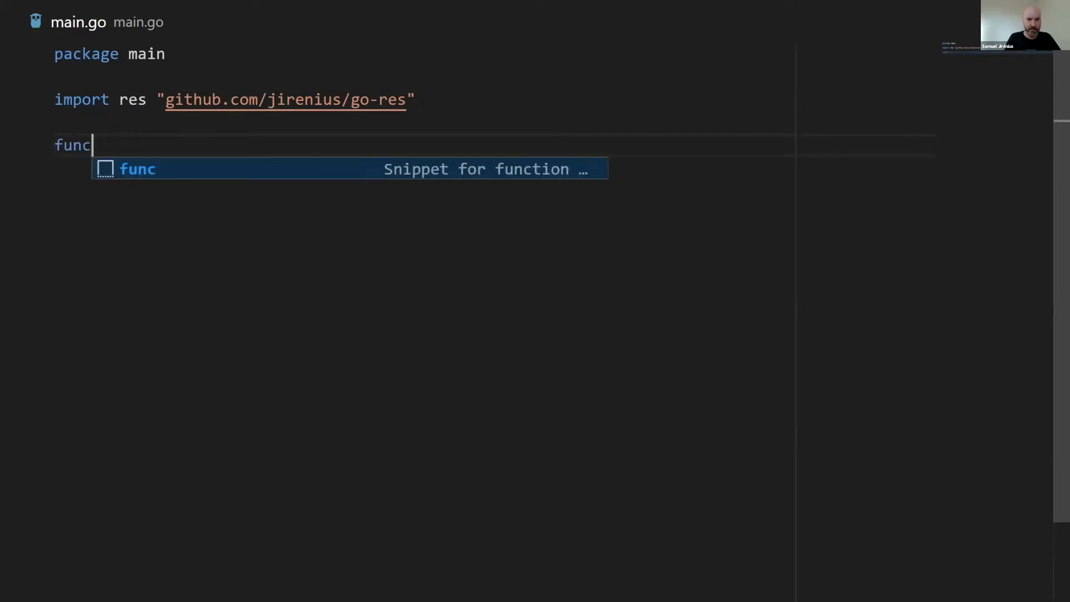
text(main() {)
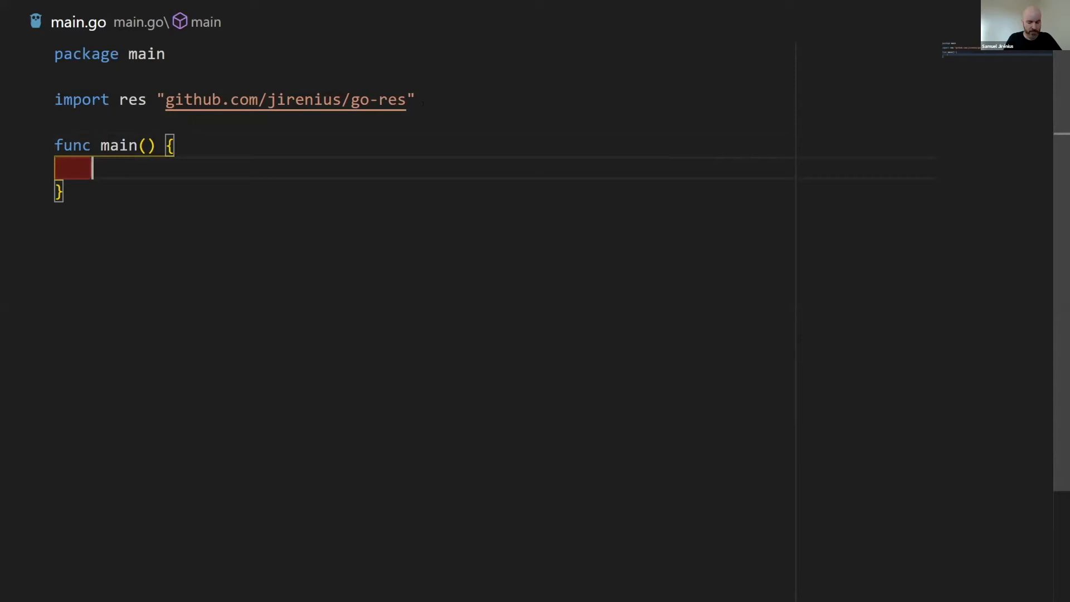
text(service :=)
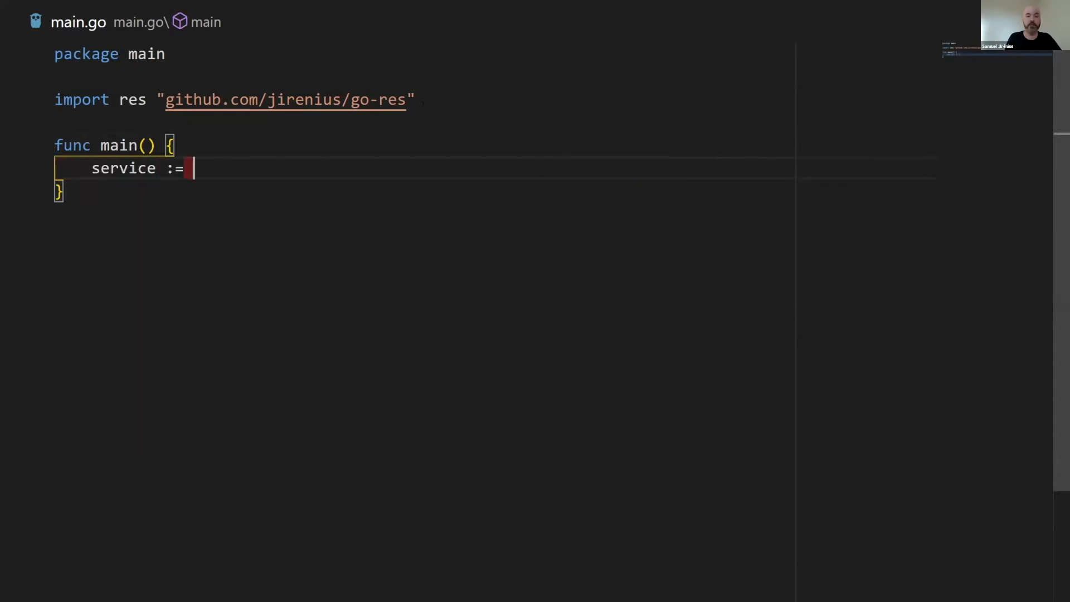
text(res.)
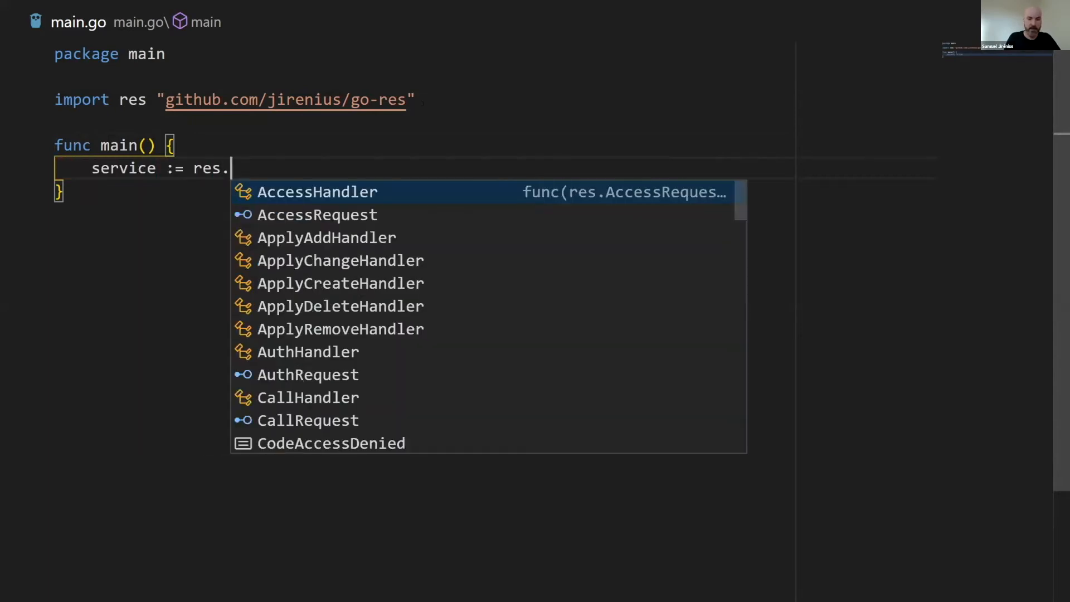
text(NewService(")
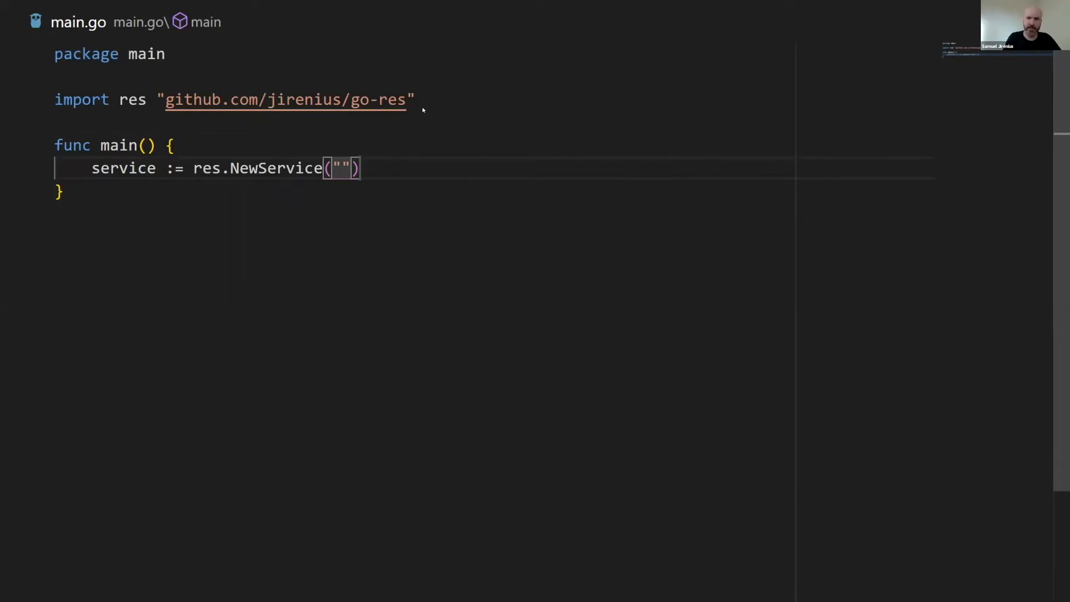
text(demo)
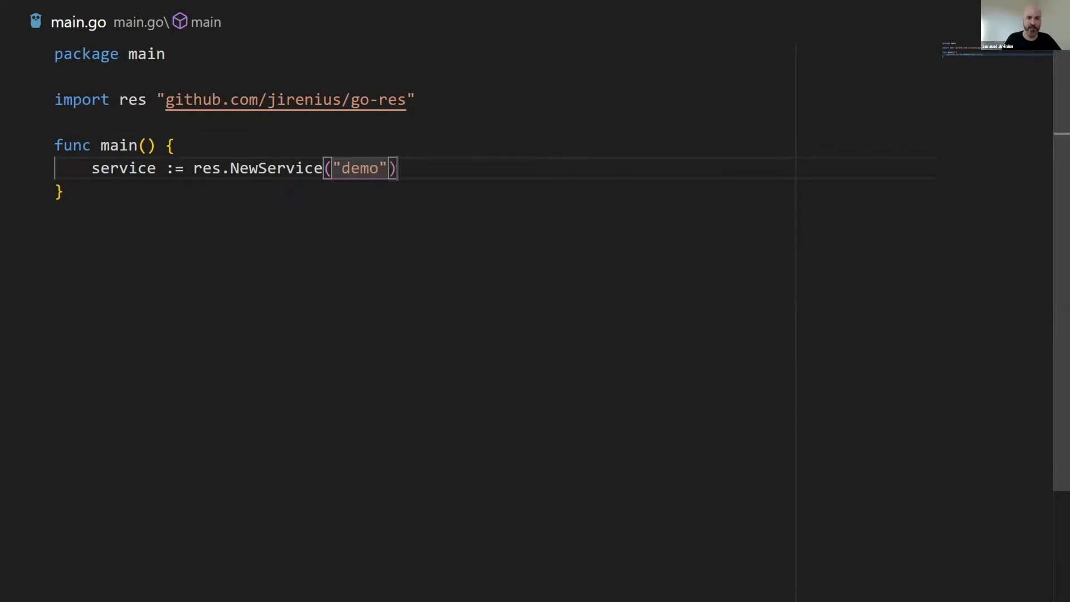
key(enter)
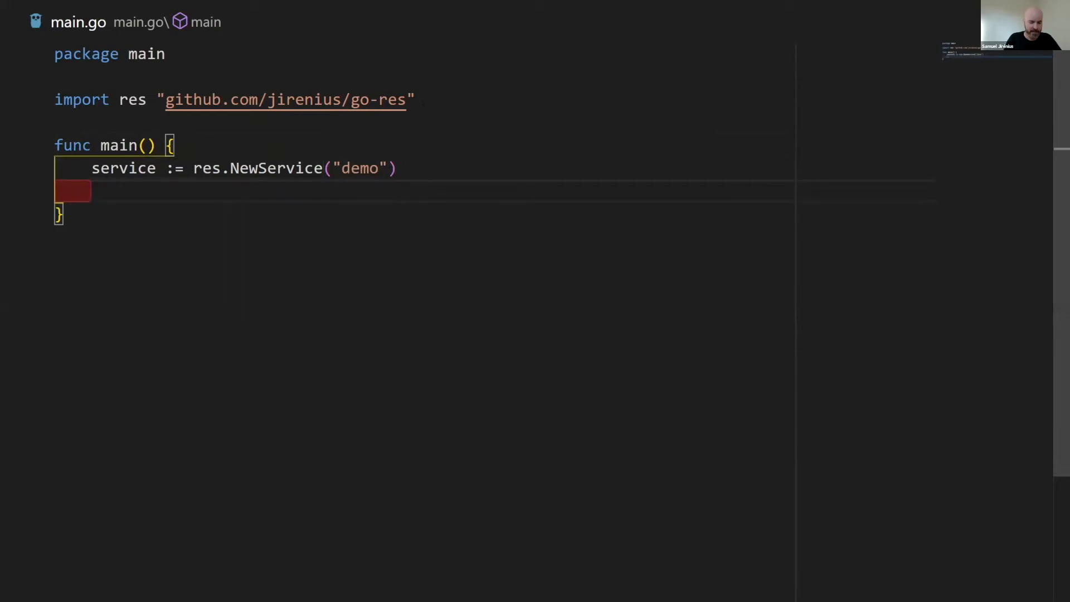
- Begin service.Handle for the "model" resource, replacing a first-typed user.$id pattern
text(service)
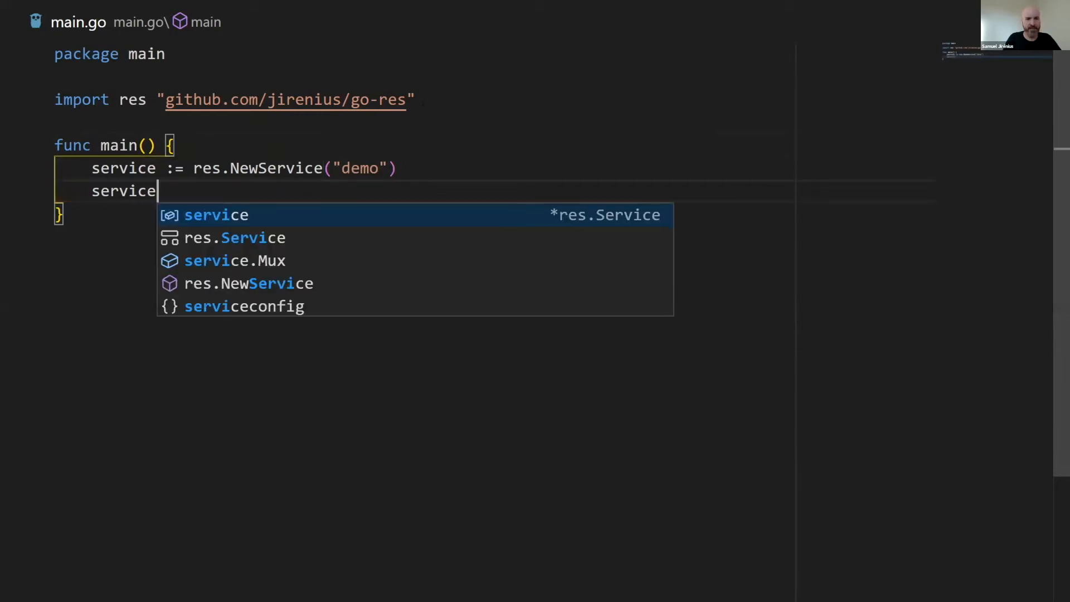
text(.Handle()
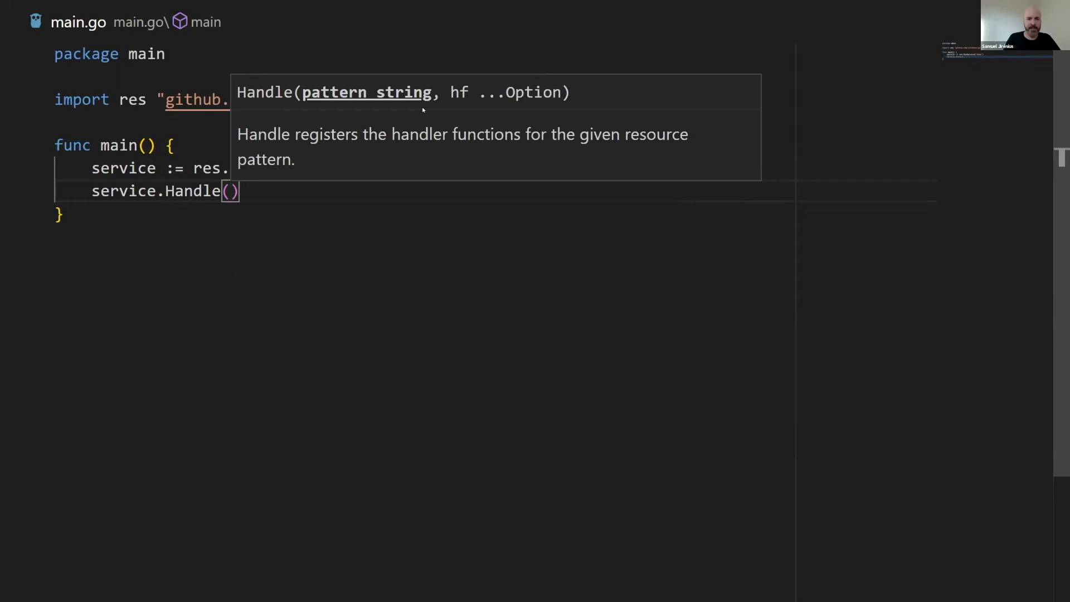
text(")
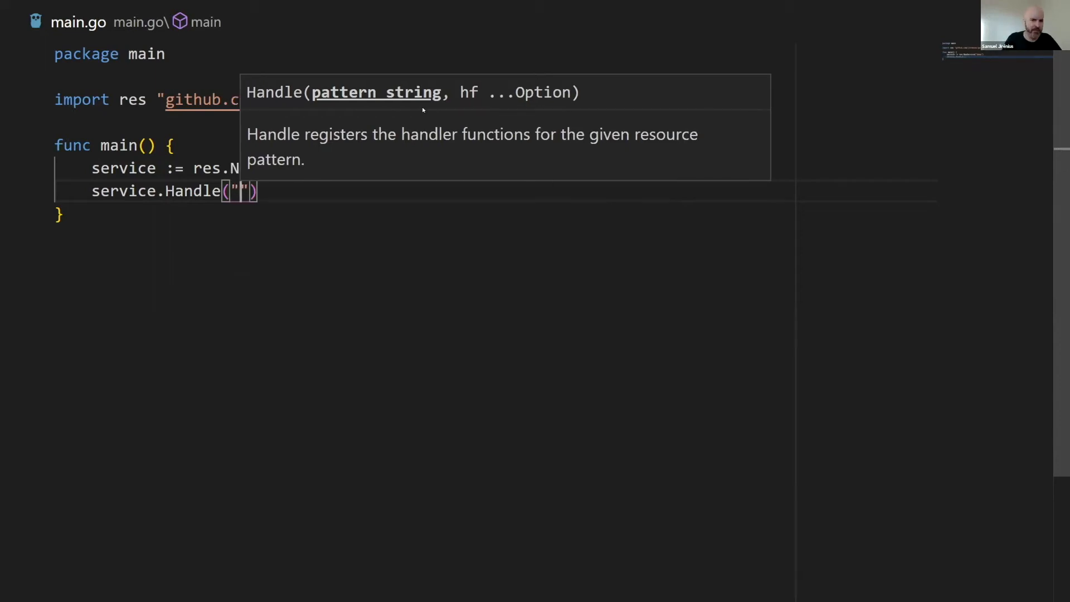
text(user.)
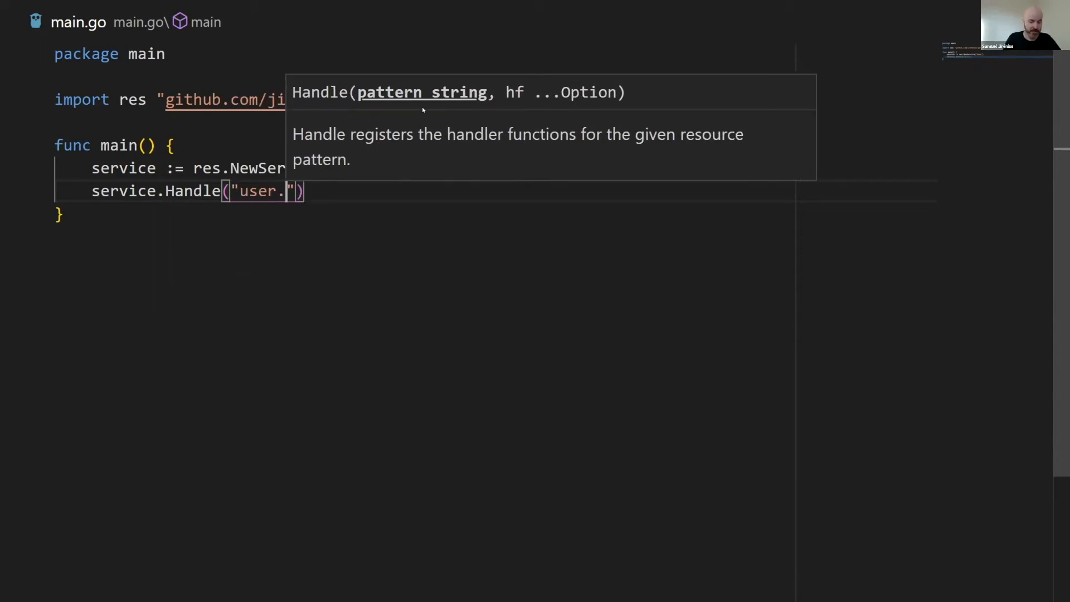
text($id)
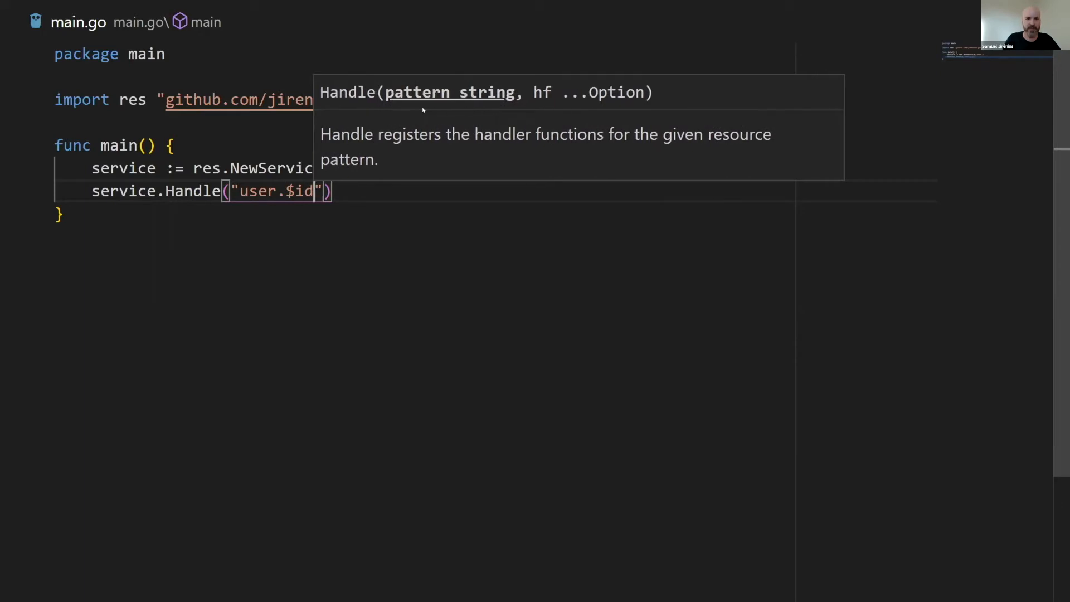
key(BackSpace)
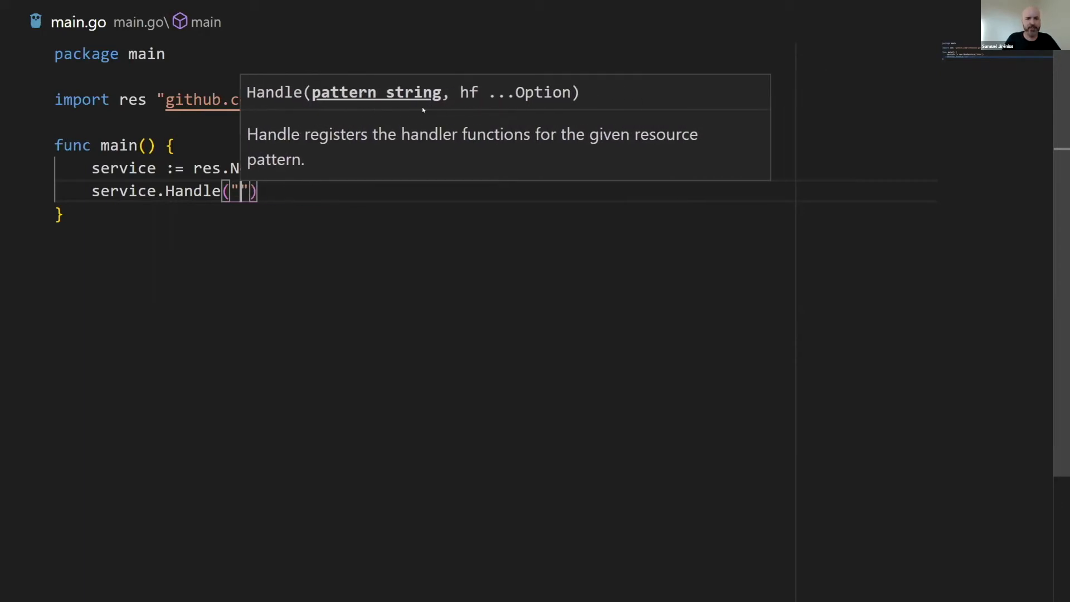
text(model)
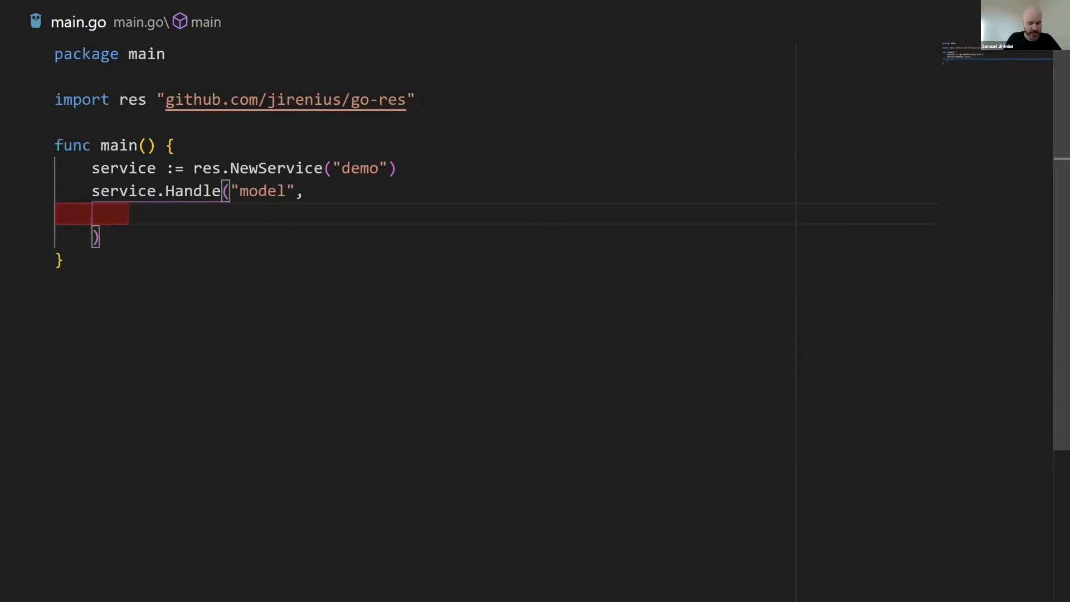
- Add a res.GetModel option taking func(r res.ModelRequest)
text(res.G)
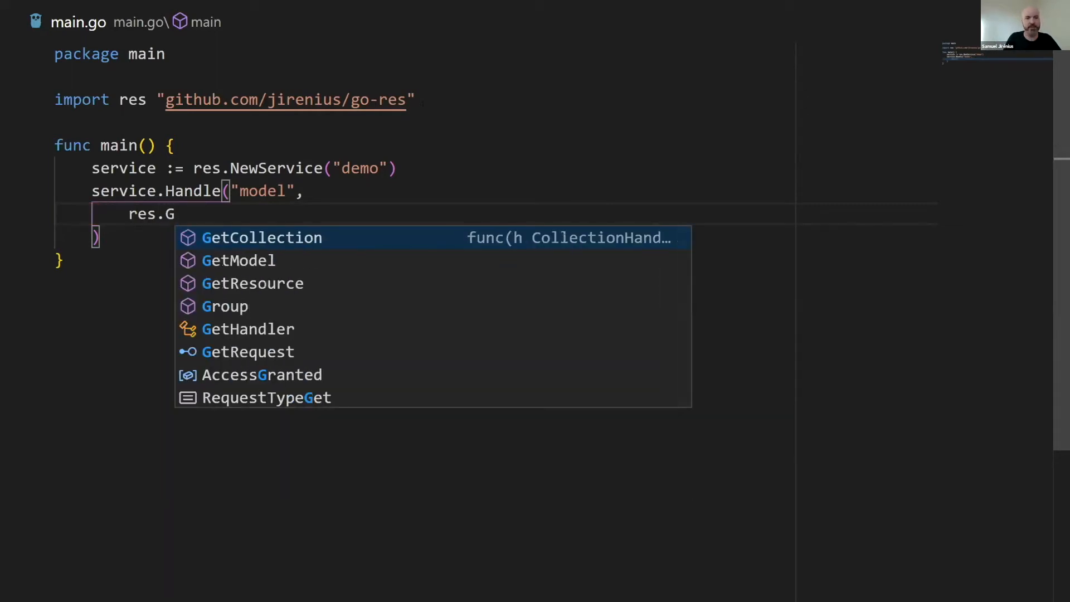
text(etModel()
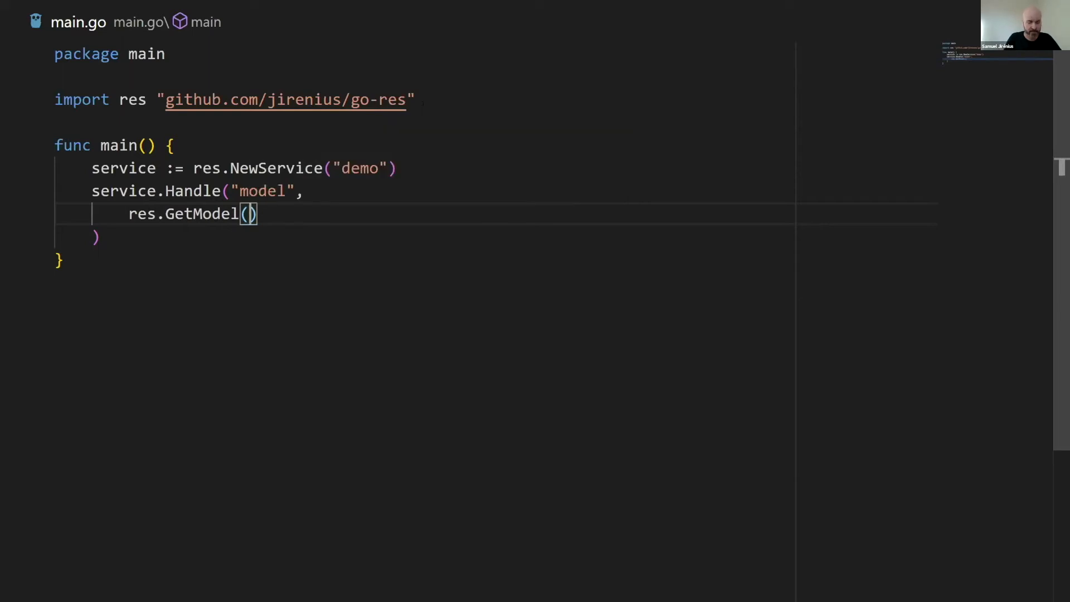
text(func(r res)
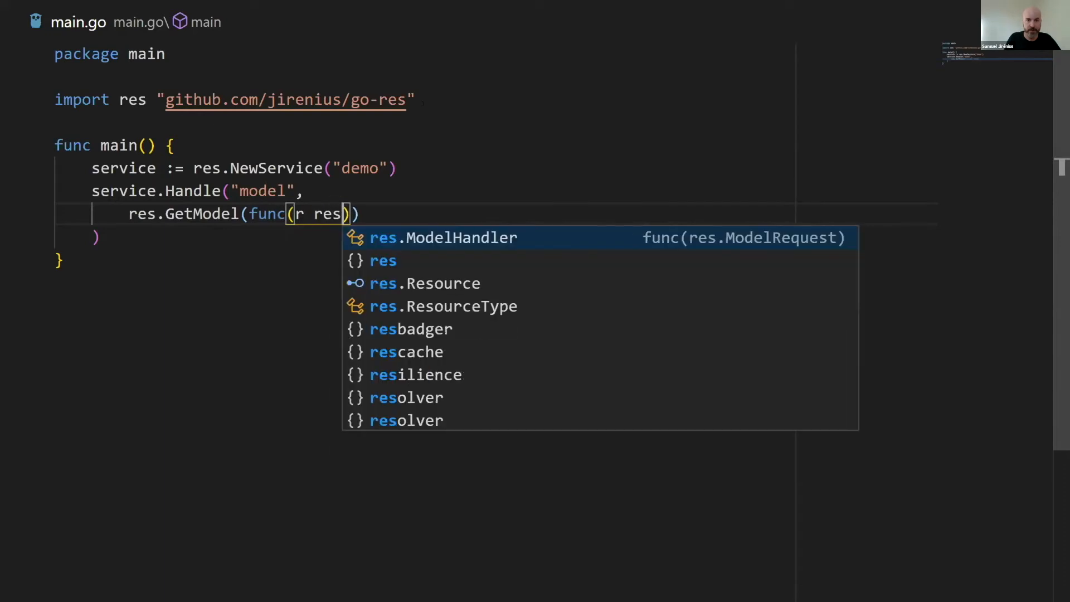
text(Model)
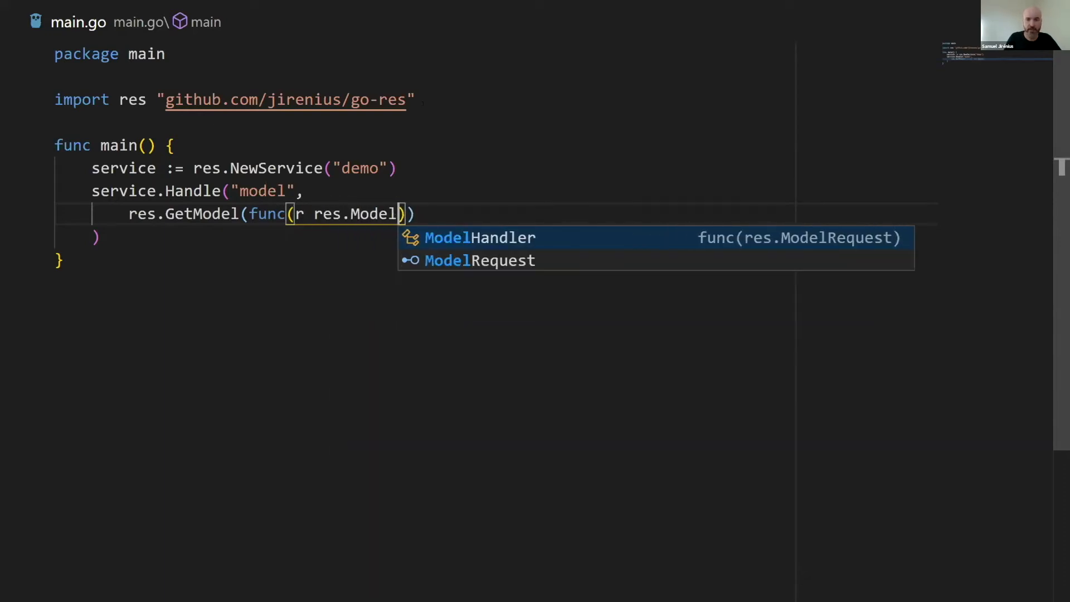
key(Tab)
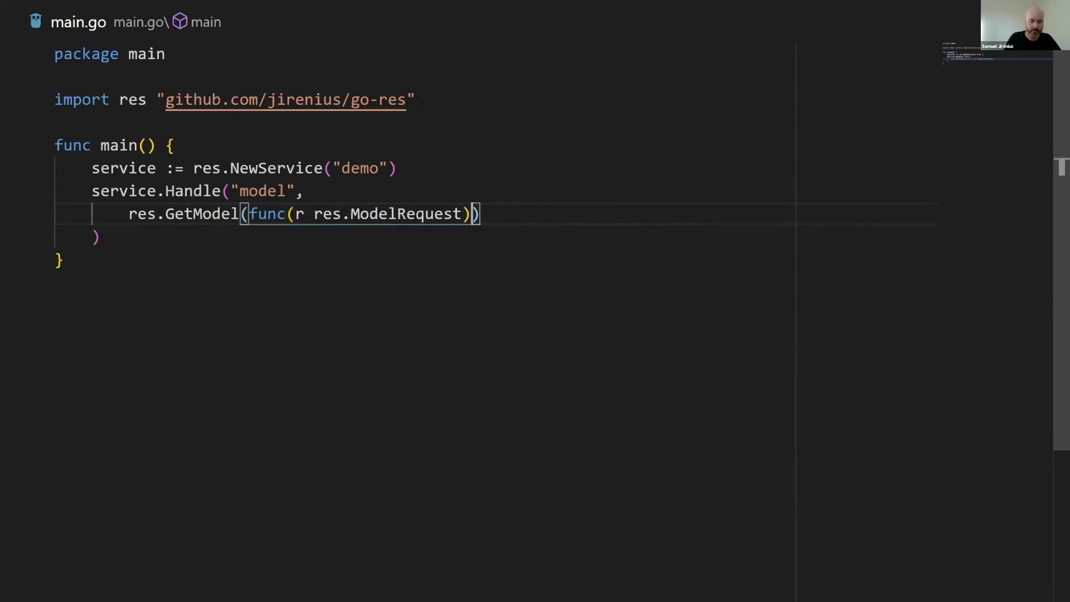
text({)
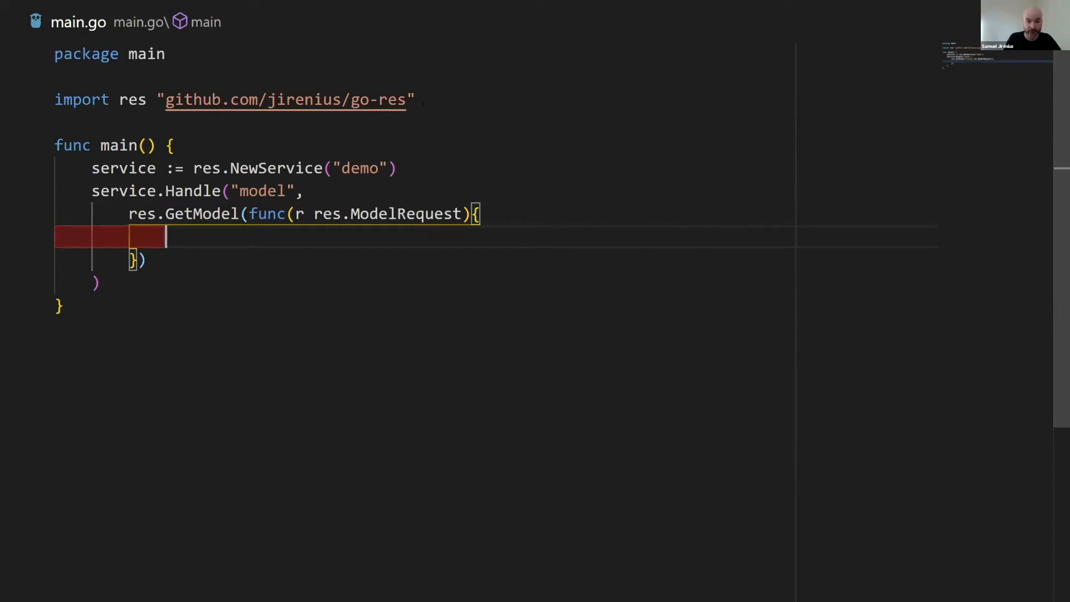
- Respond via r.Model with a struct whose Message string `json:"message"` is "Hello, World!"
text(r.Model()
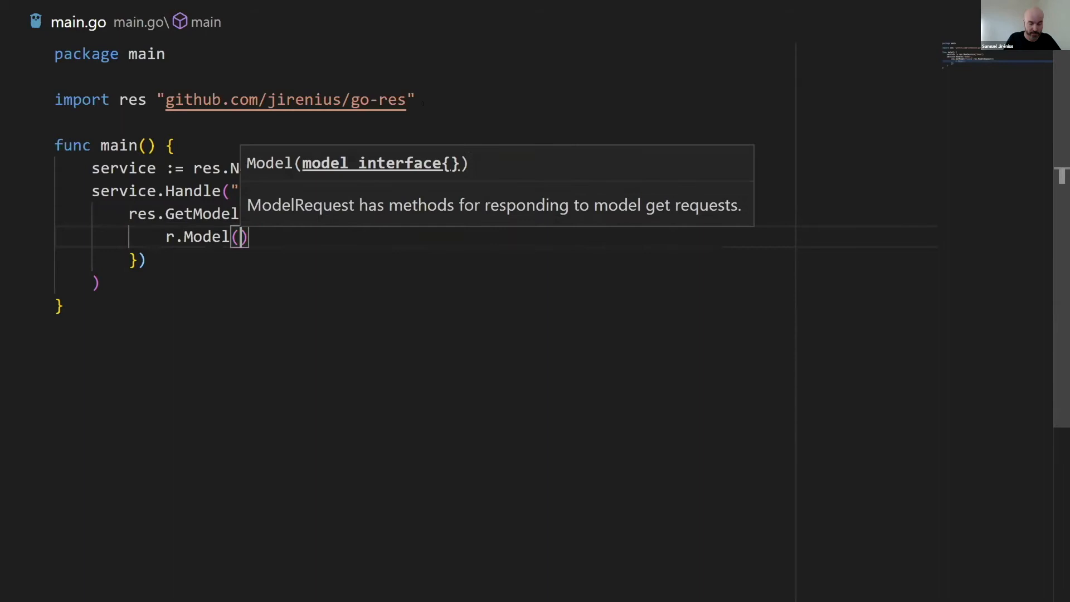
text(struct)
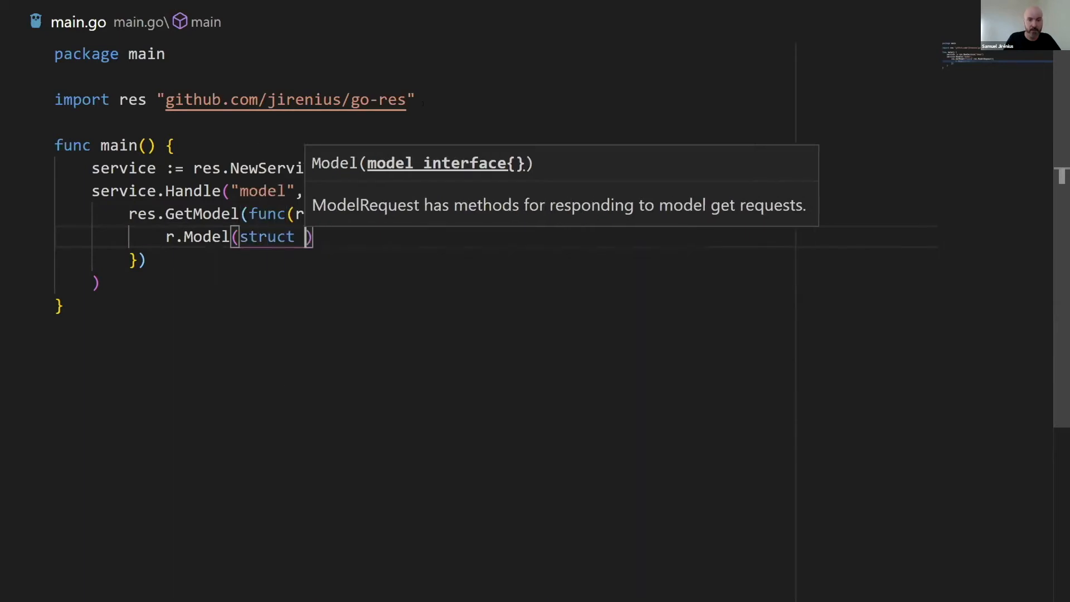
text(;e)
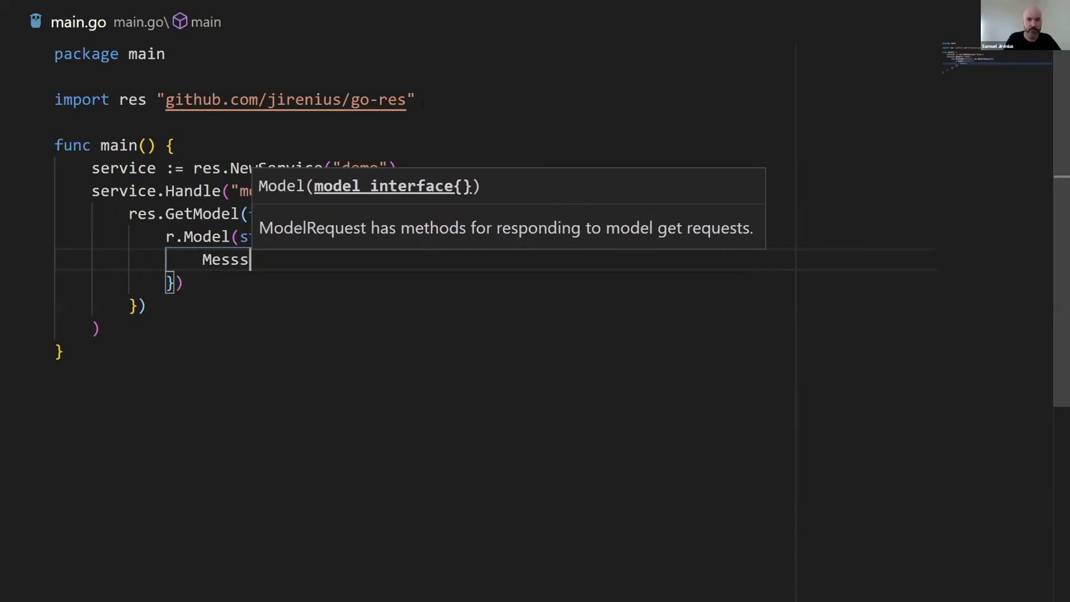
text(age)
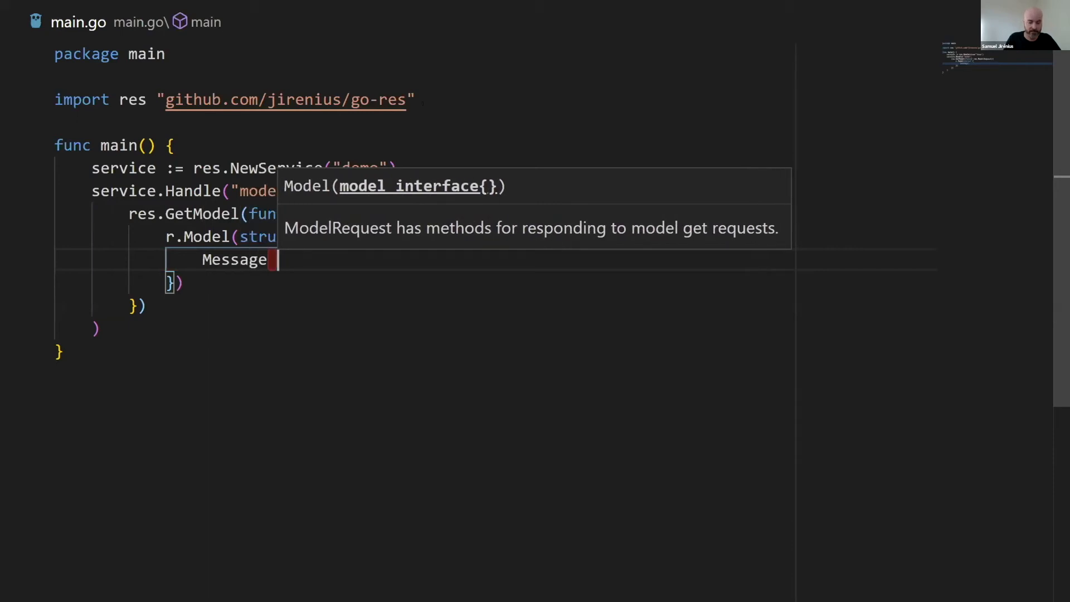
text(string `json:)
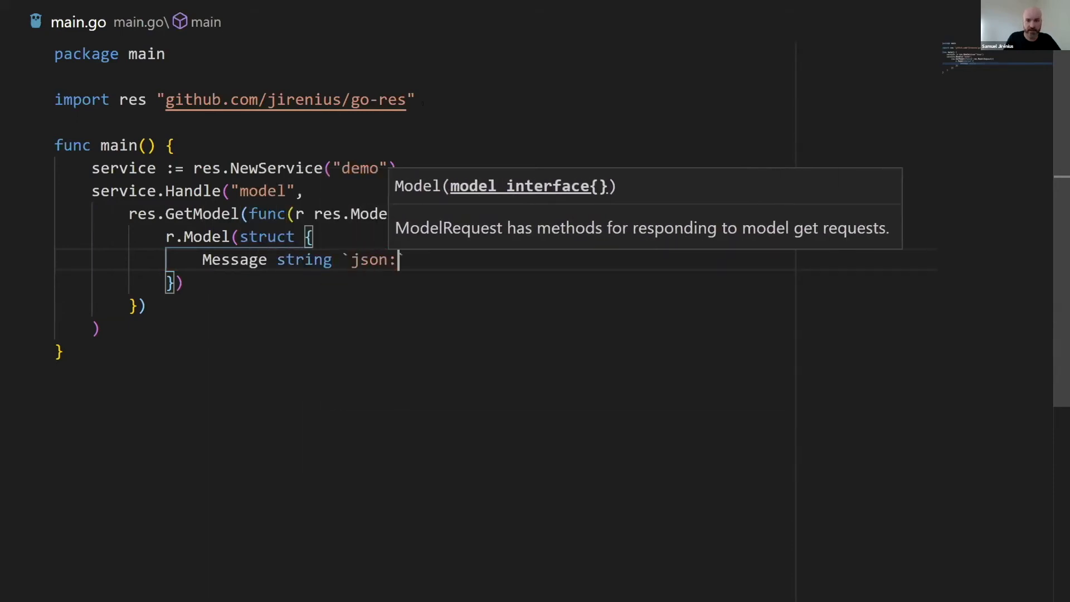
text(messa)
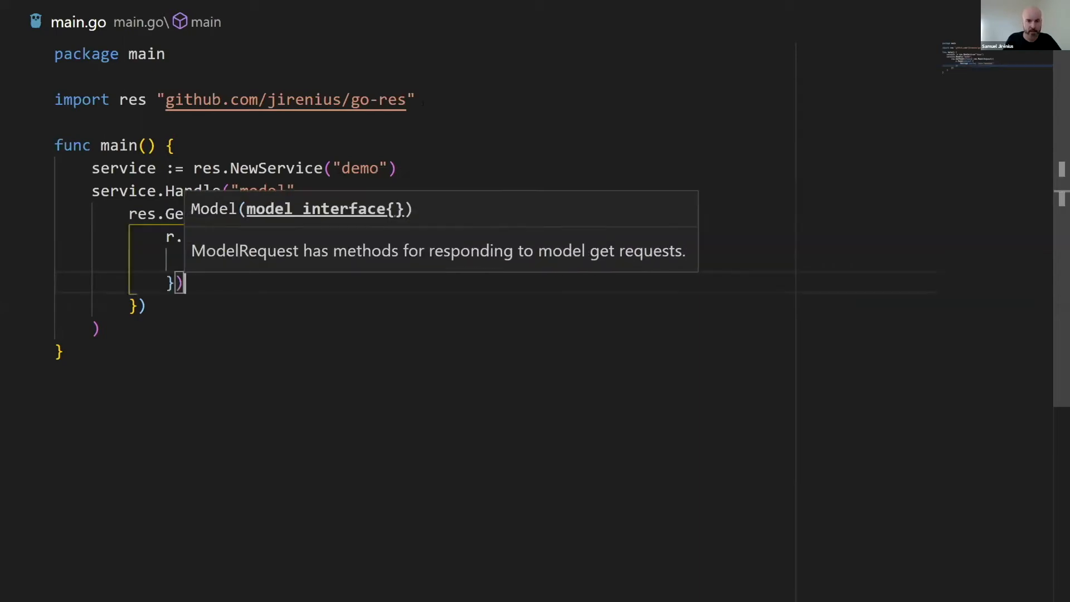
text({})
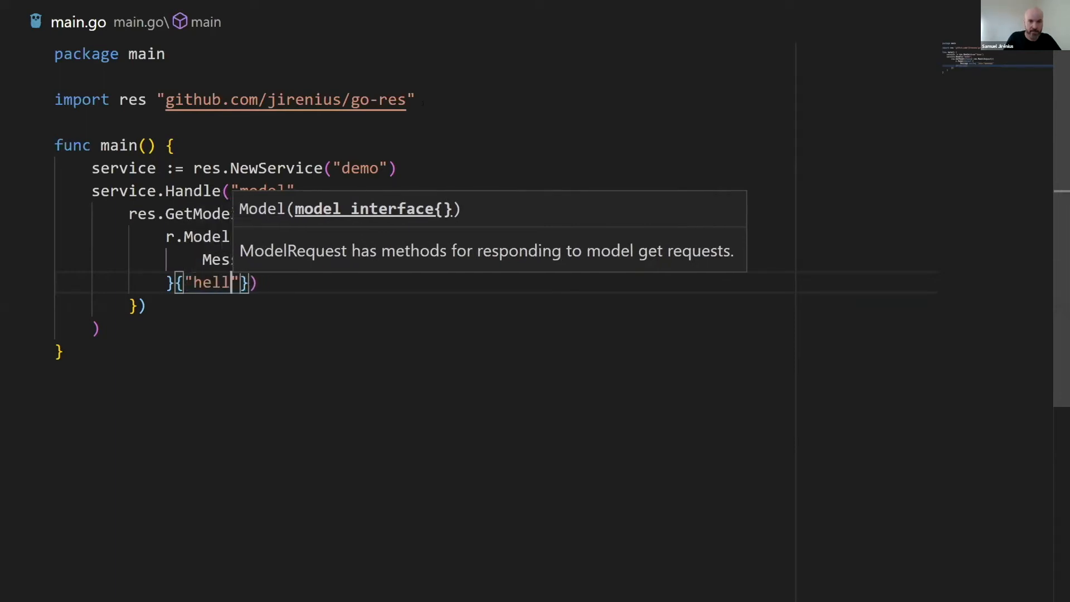
text(Hello,)
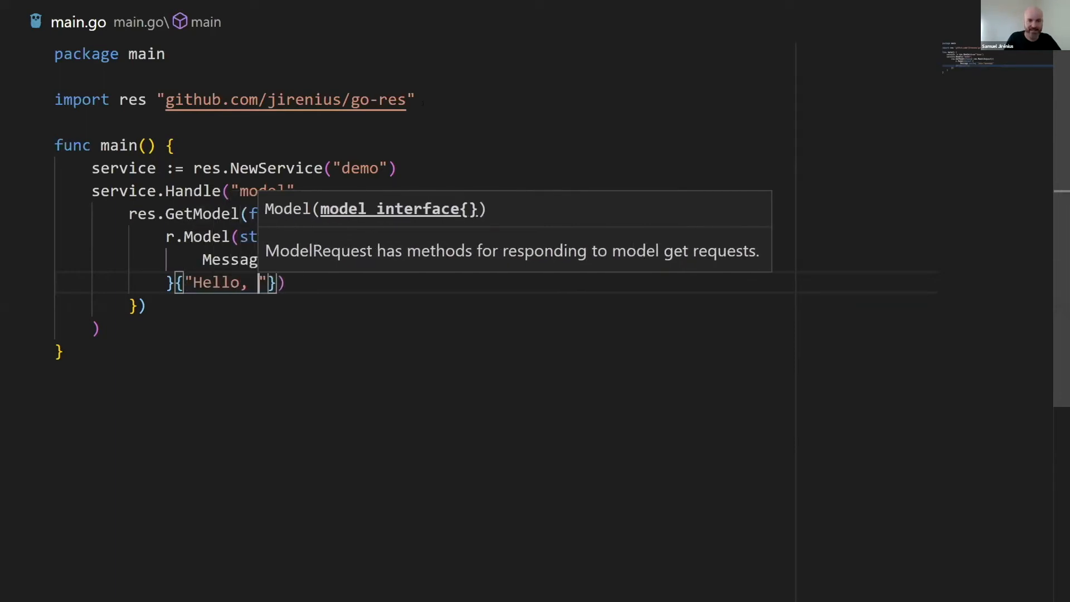
text(World!)
click(137, 306)
text(,)
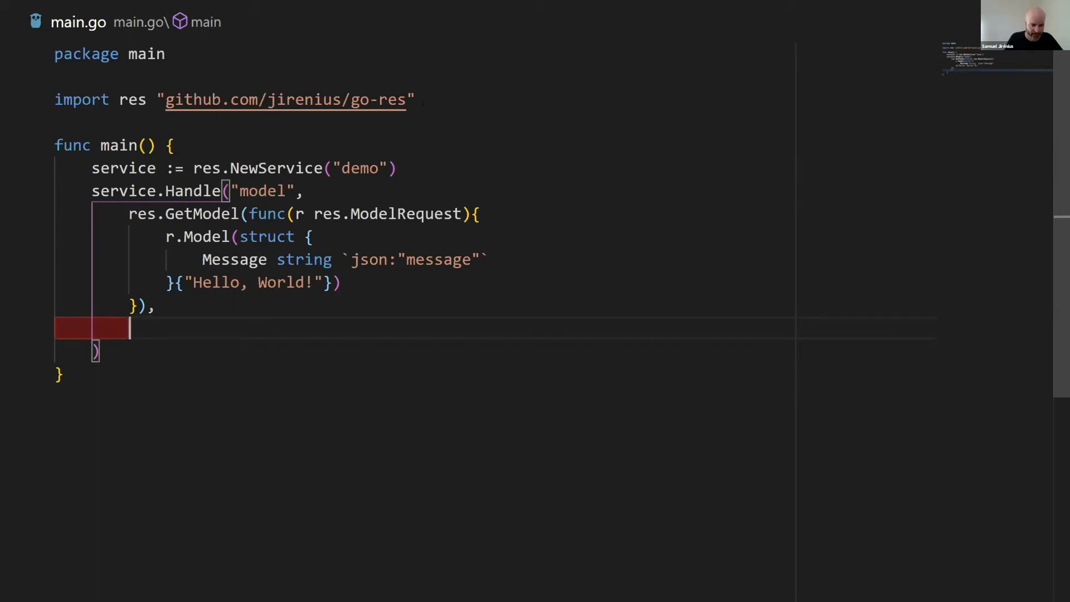
- Add res.Access(res.AccessGranted) as another Handle option for the model resource
text(res.Access()
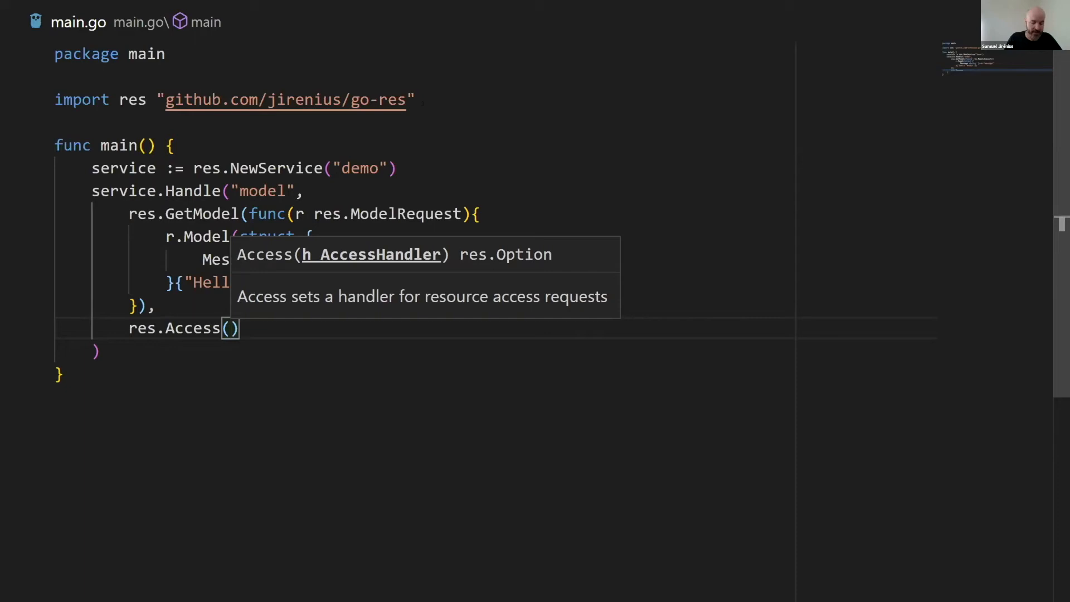
text(res.AccessGranted)
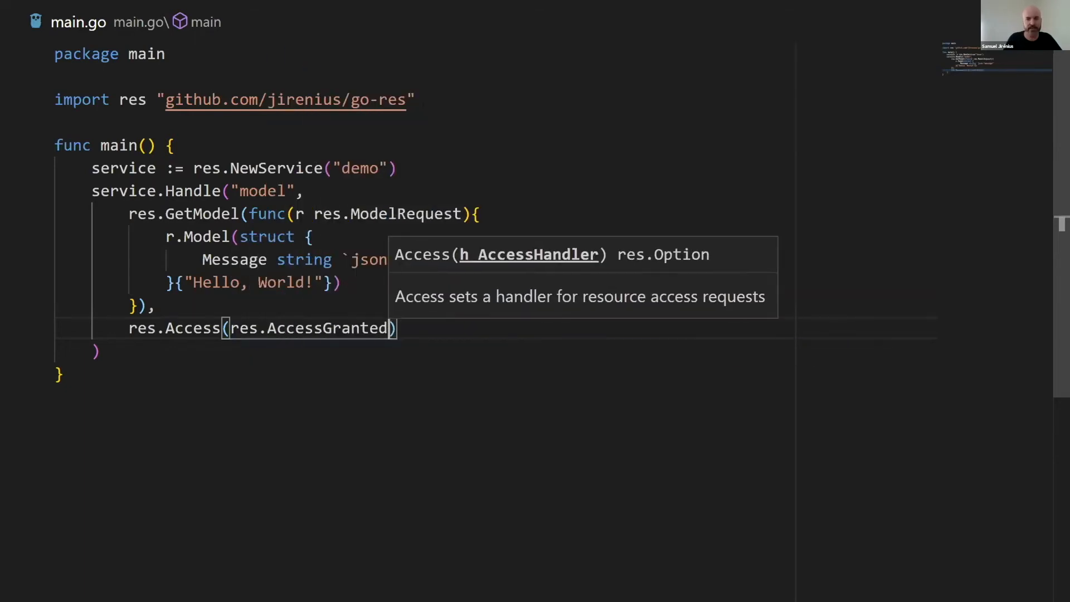
text(,)
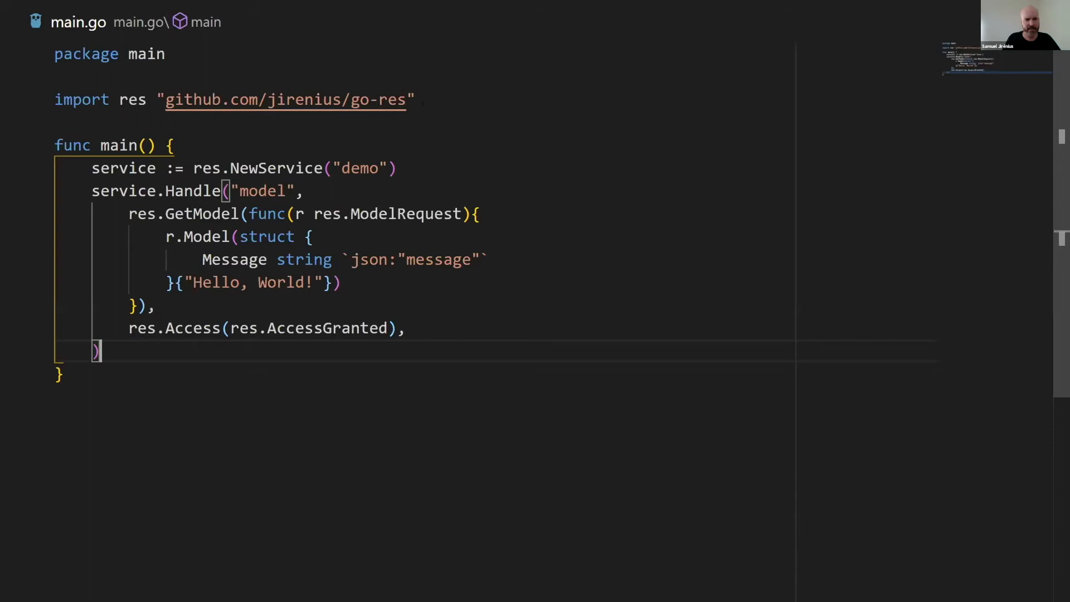
key(Enter)
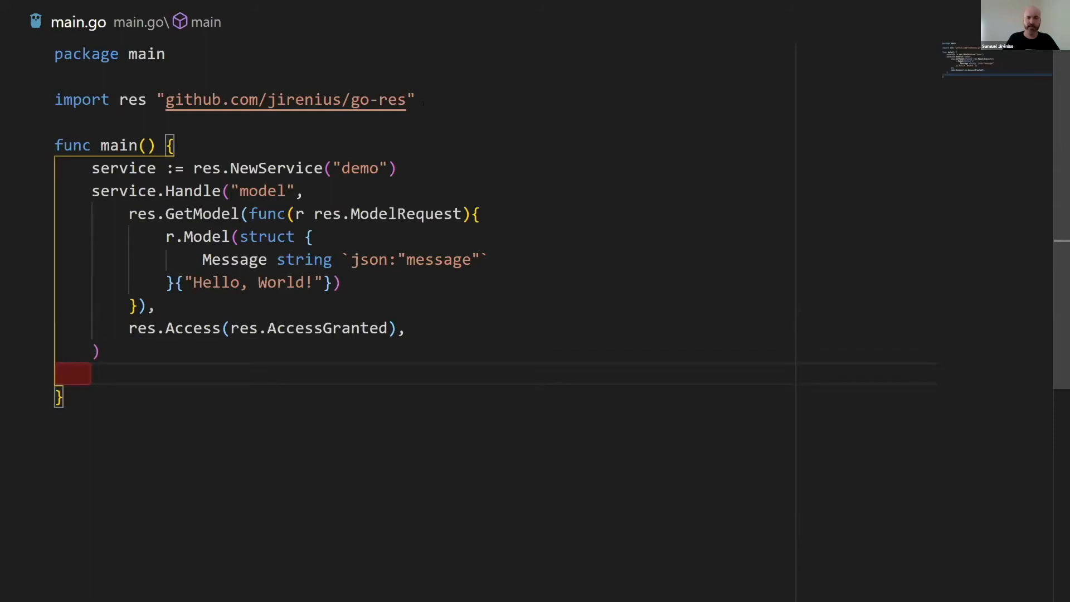
- Add service.ListenAndServe("nats://127.0.0.1:4222") to connect to the local NATS server
text(service.ListenAndServe(")
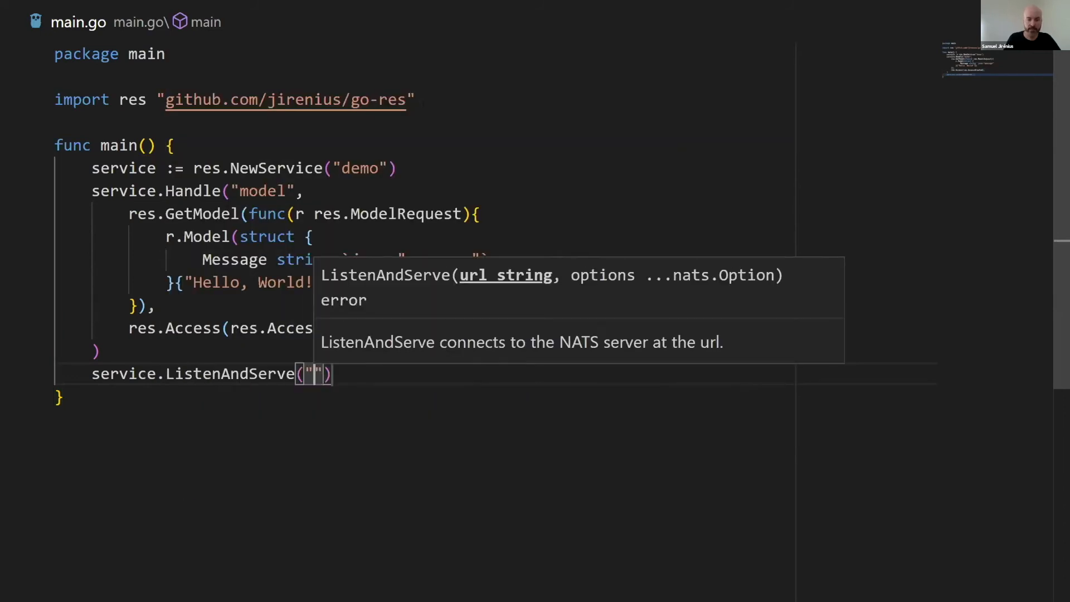
text(nats://)
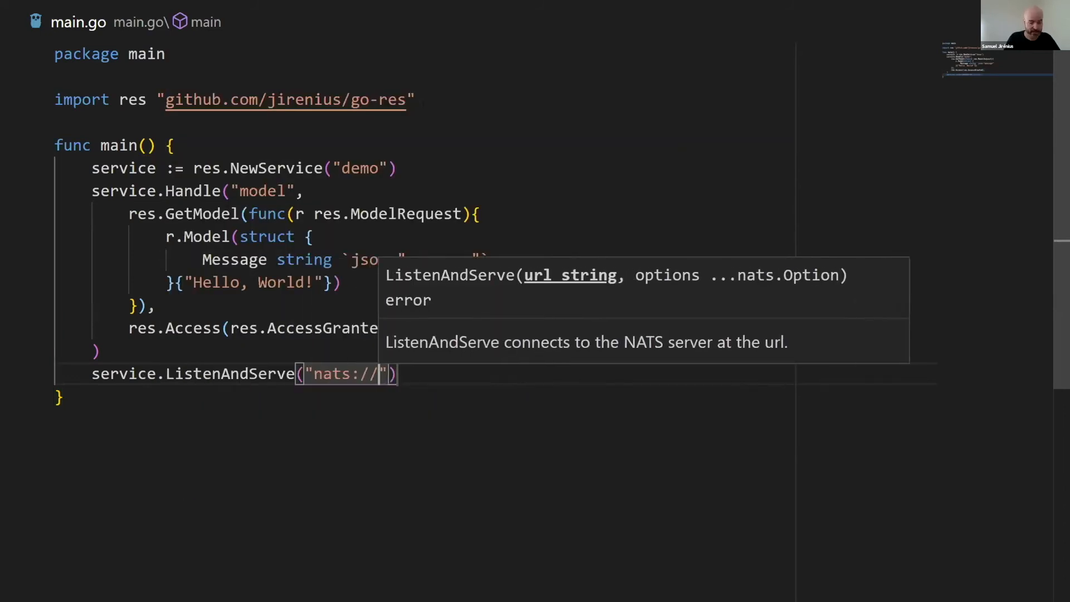
text(127.0.0)
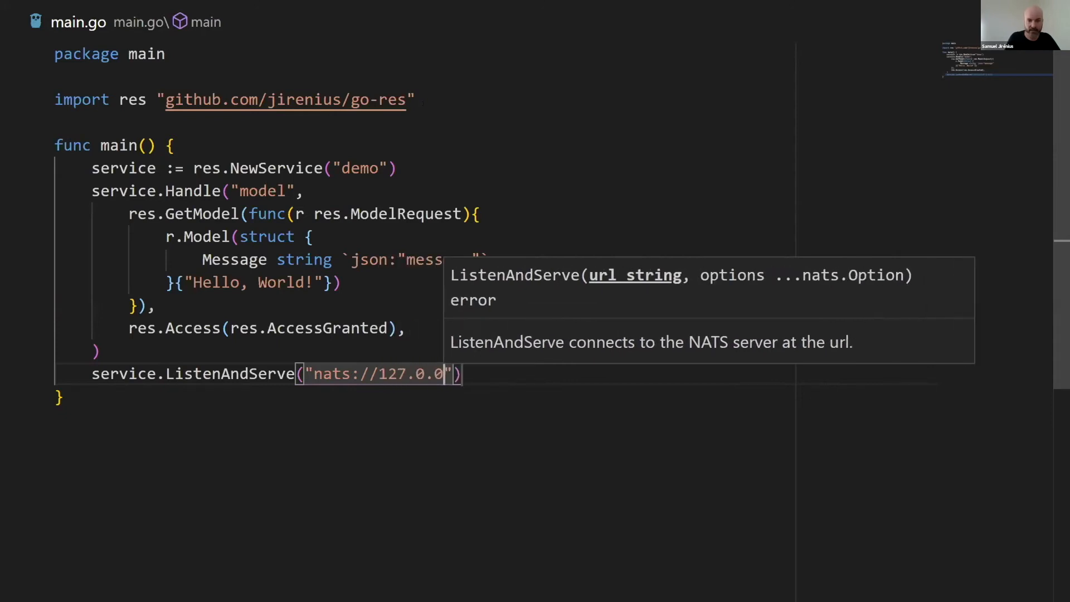
text(.1)
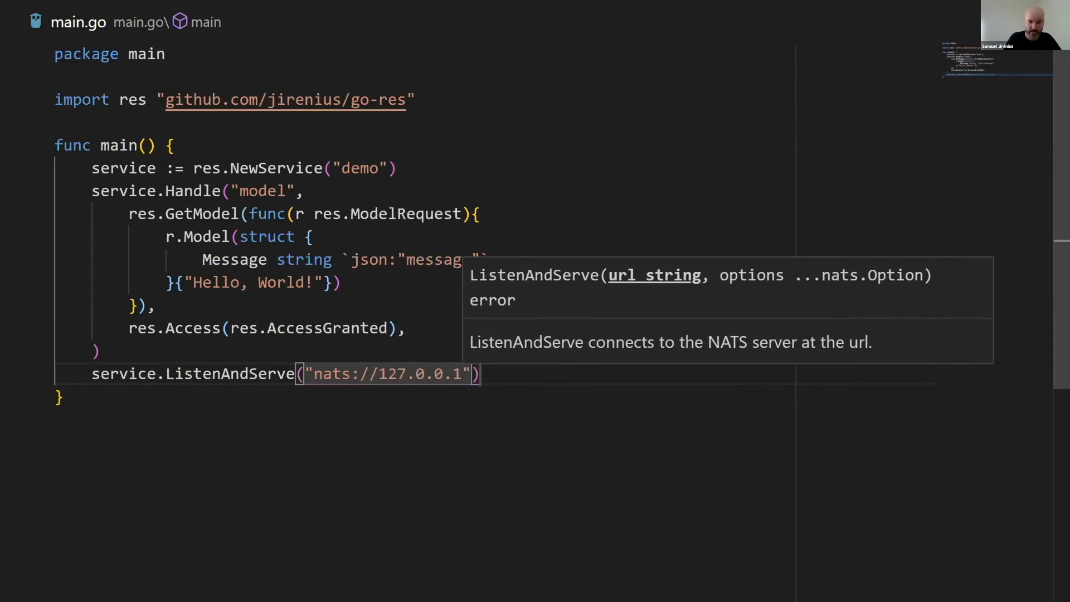
text(:)
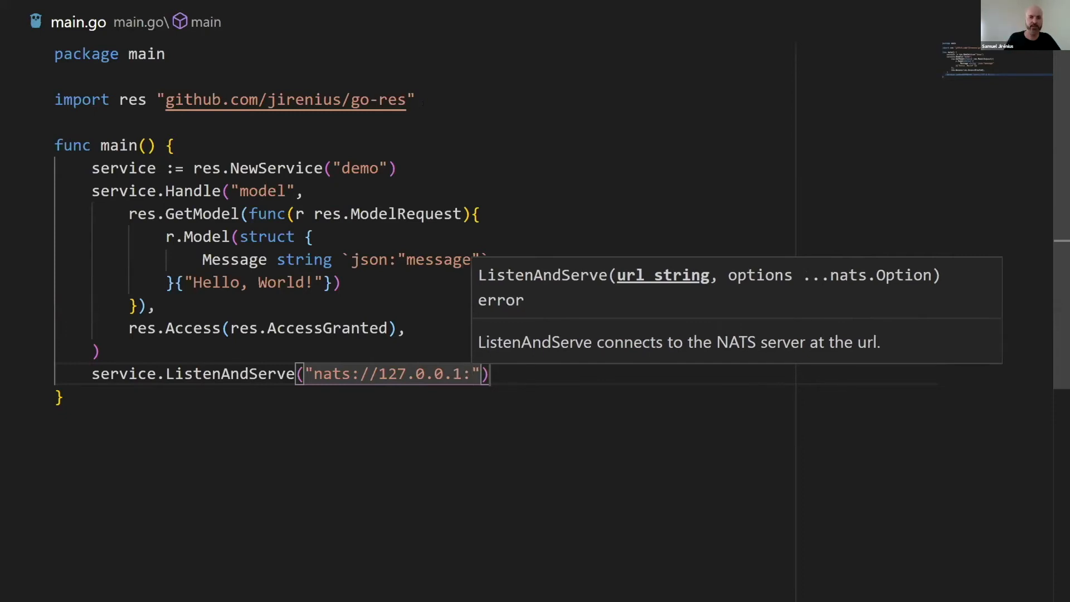
text(422)
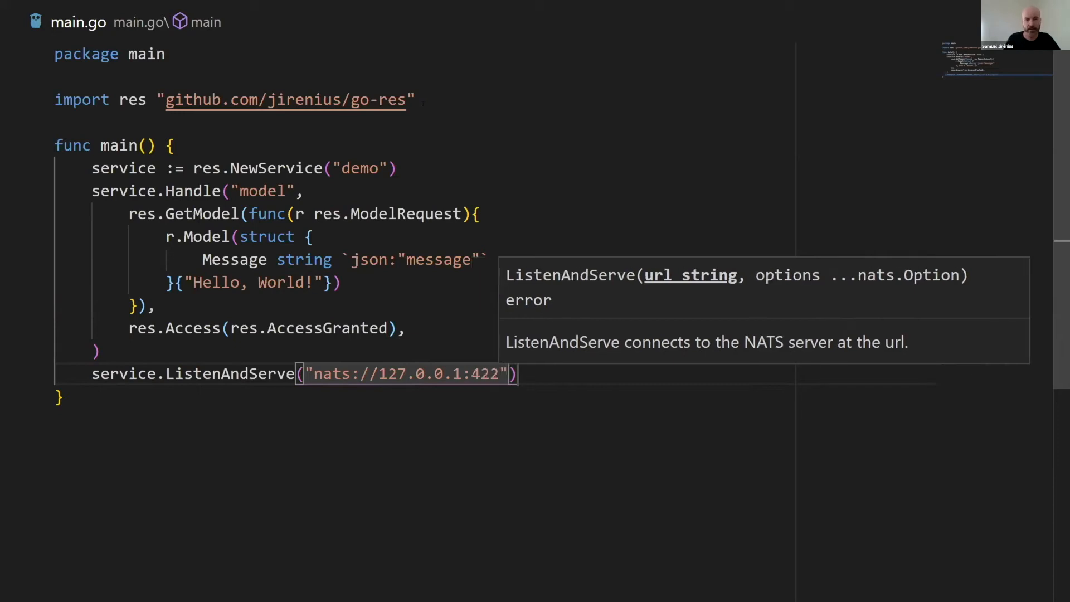
text(2)
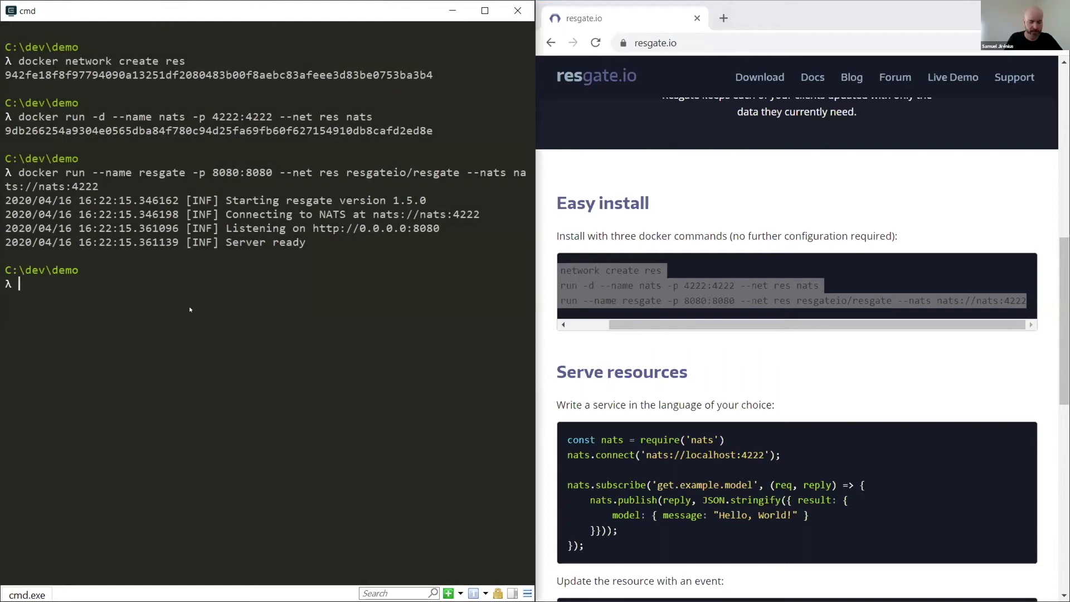
- Show main.go with cat, then launch the demo service with go run
text(cat main.go)
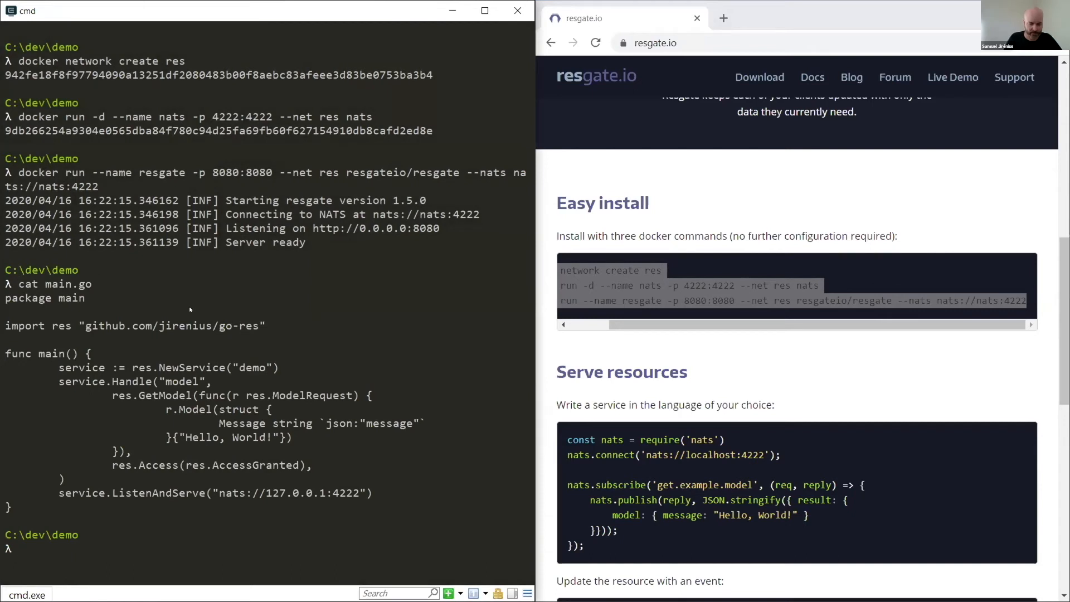
text(go run)
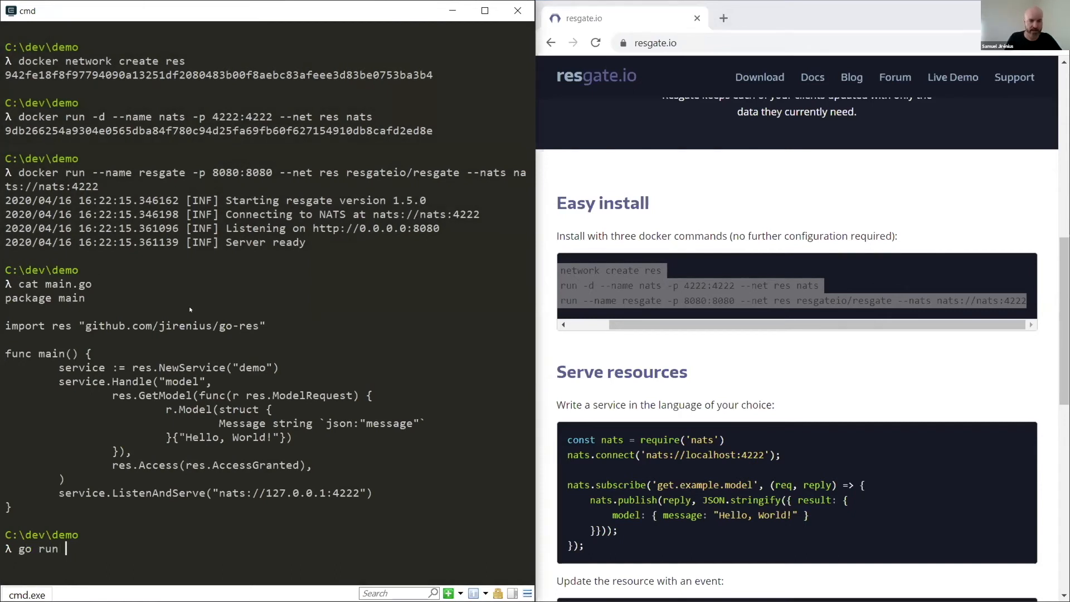
text(.)
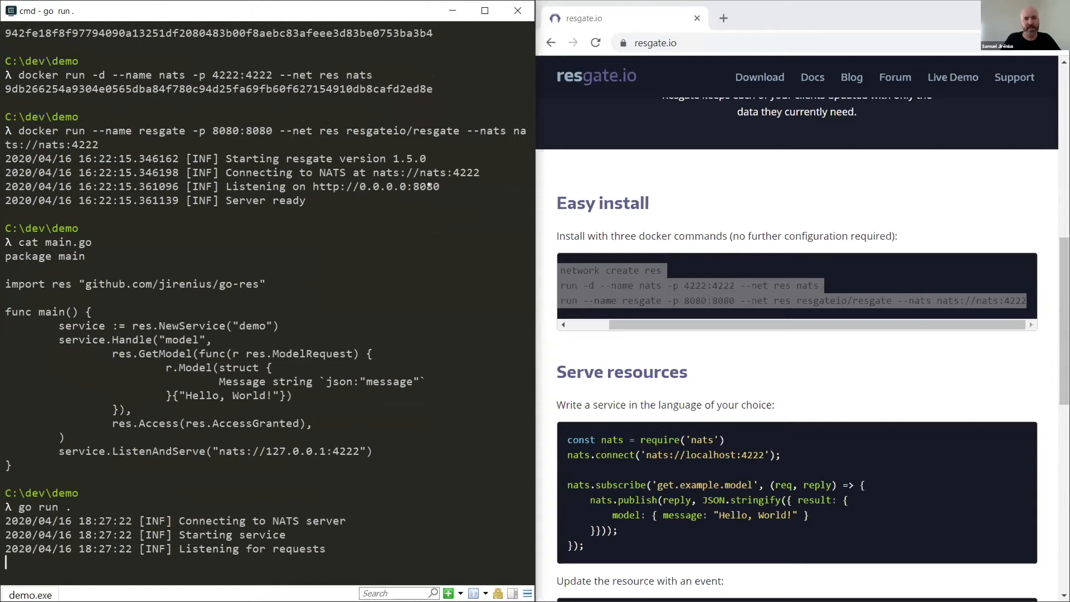
mouse_move(321, 245)
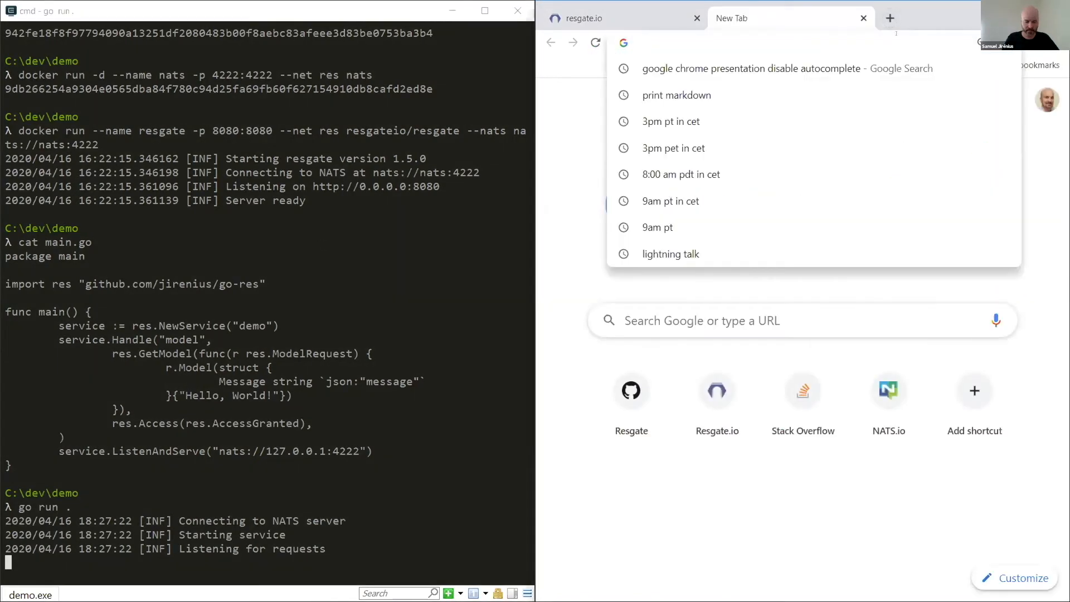
- Fetch localhost:8080/api/demo/model to see the Hello, World! JSON, then start a fresh tab
text(localhost:8080/api/demo/model)
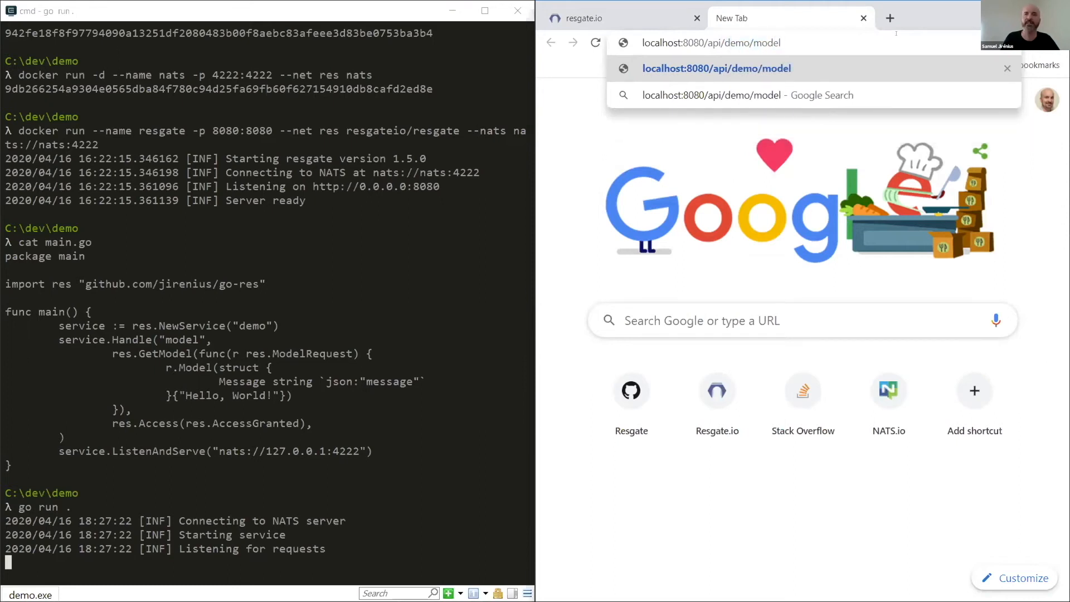
click(716, 68)
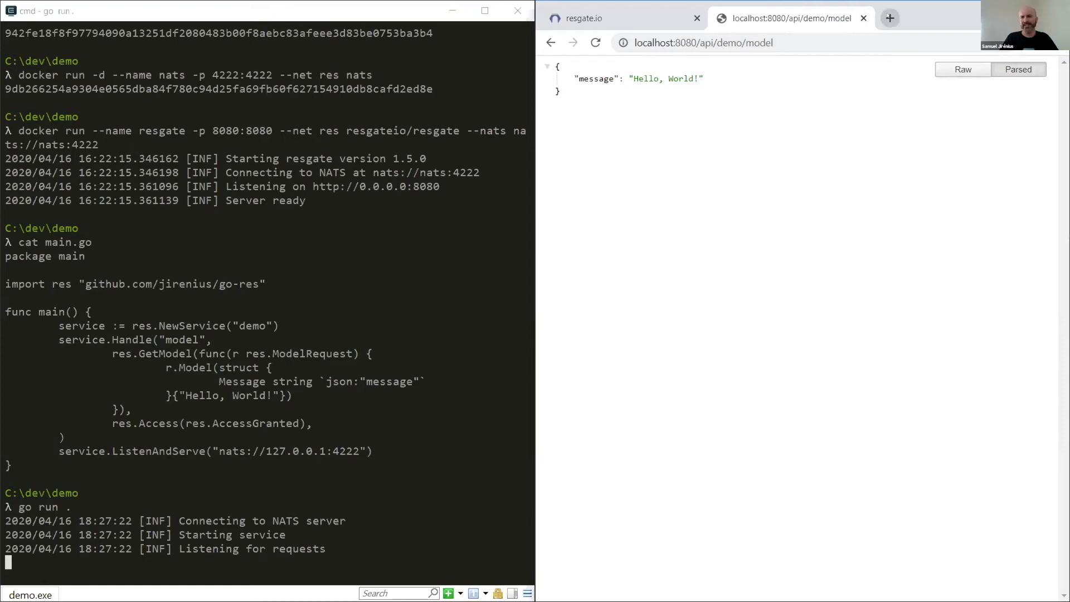
click(890, 18)
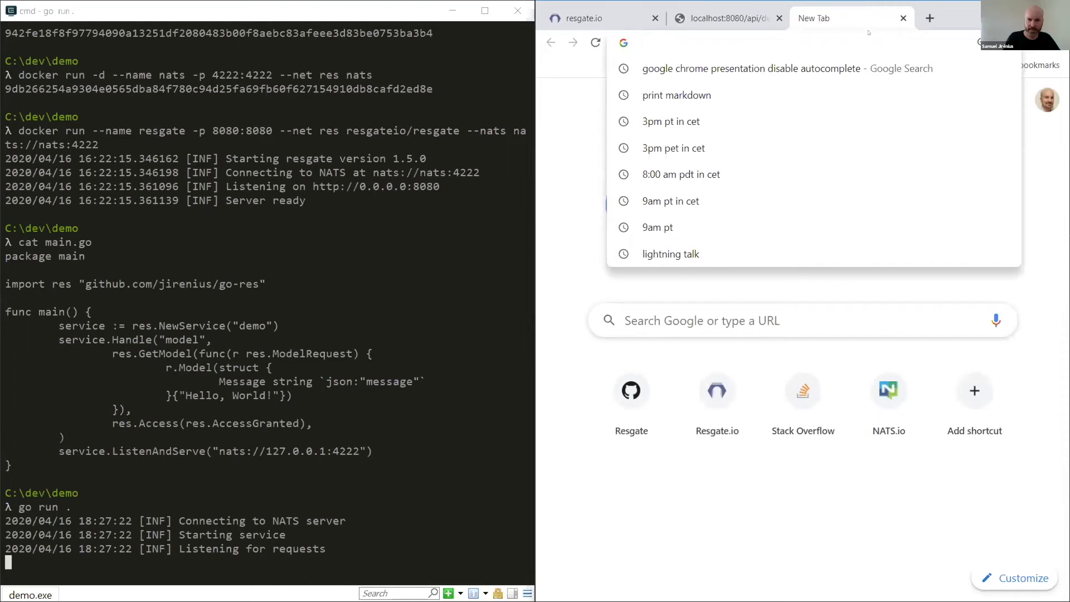
- View demo.model at resgate.io/viewer showing Hello, World!, comparing with the REST response
text(resgate.io/viewer/)
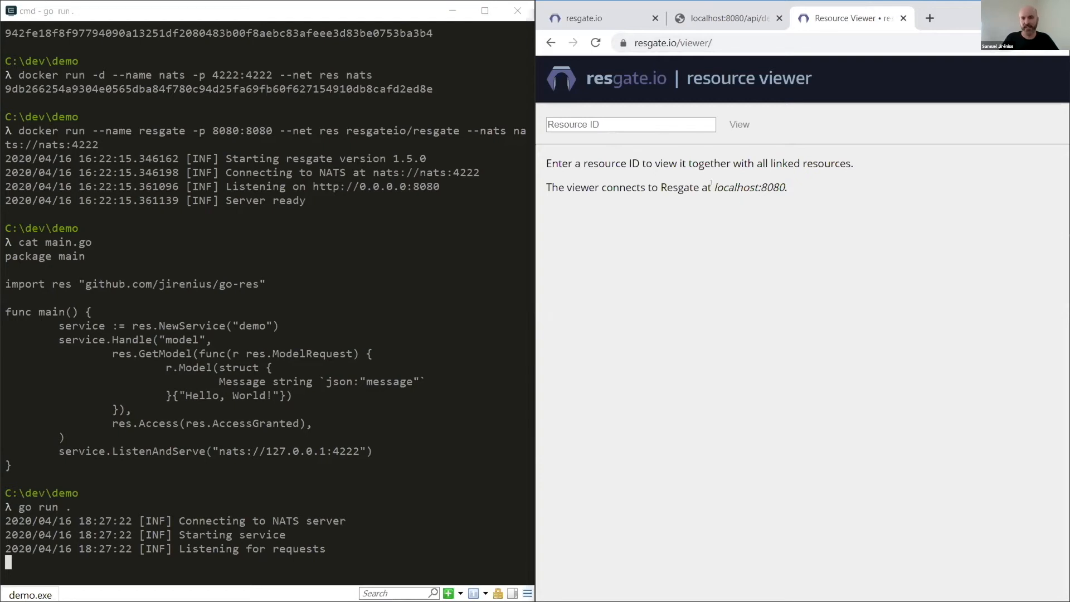
double_click(750, 187)
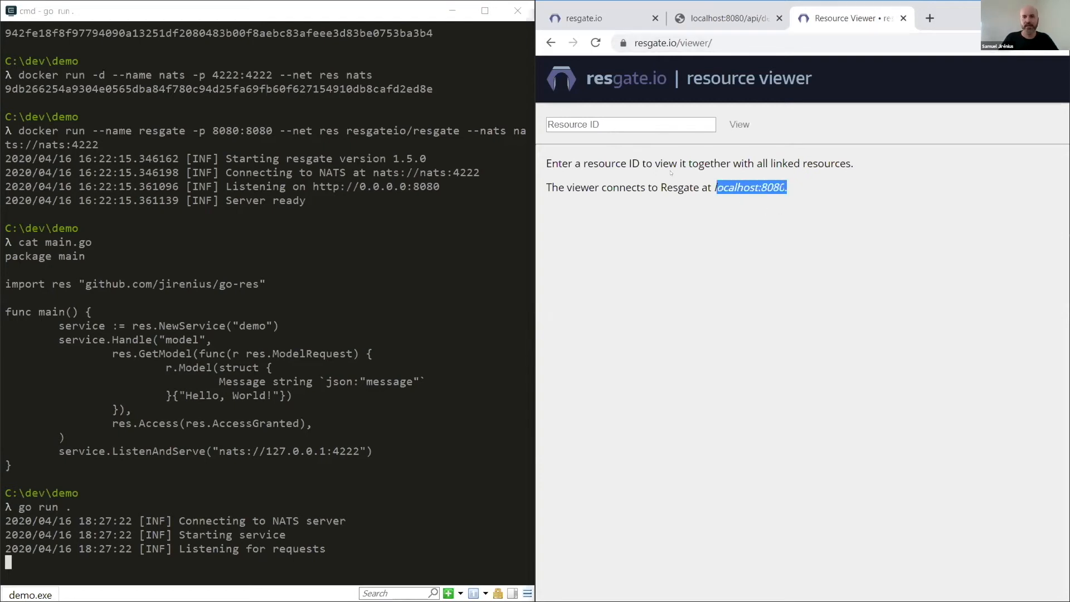
click(629, 124)
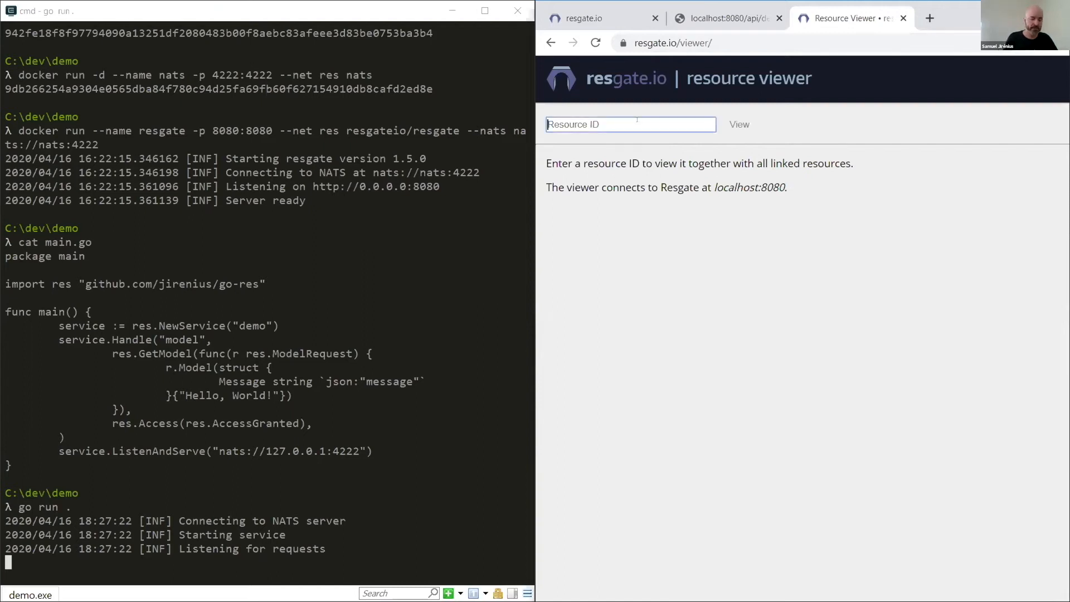
text(demo.md)
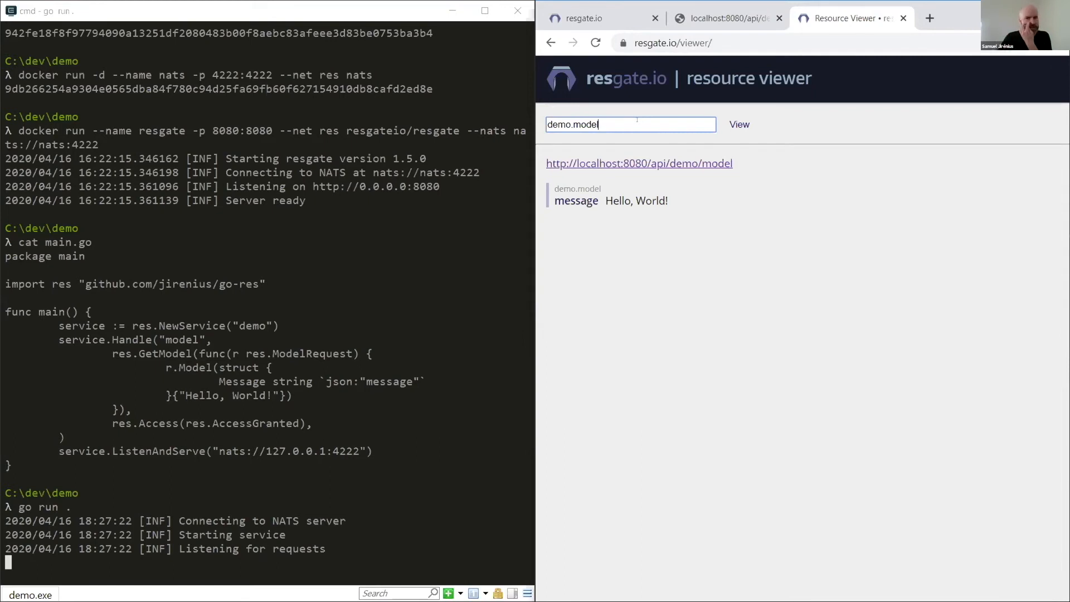
click(723, 18)
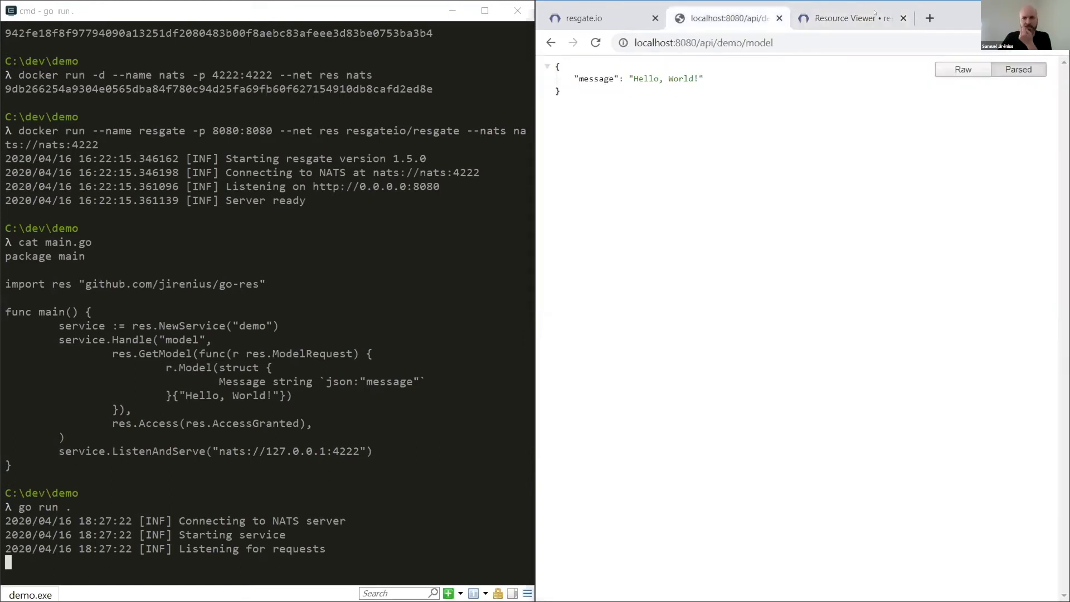
click(851, 18)
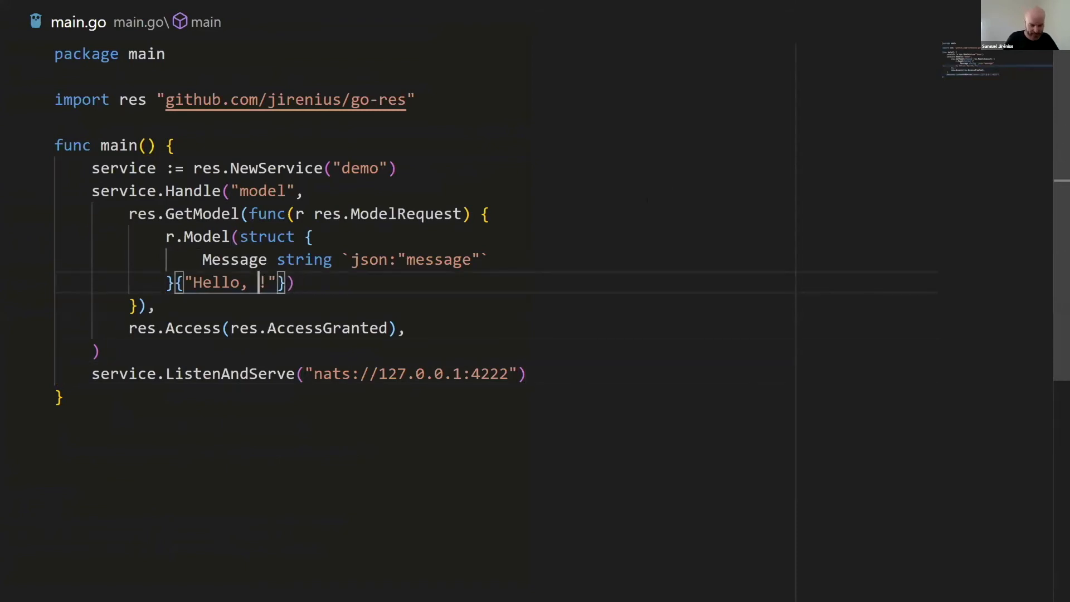
- Make the message Hello, NATS! and add Foo int `json:"foo"` with literal value 42
text(NATS)
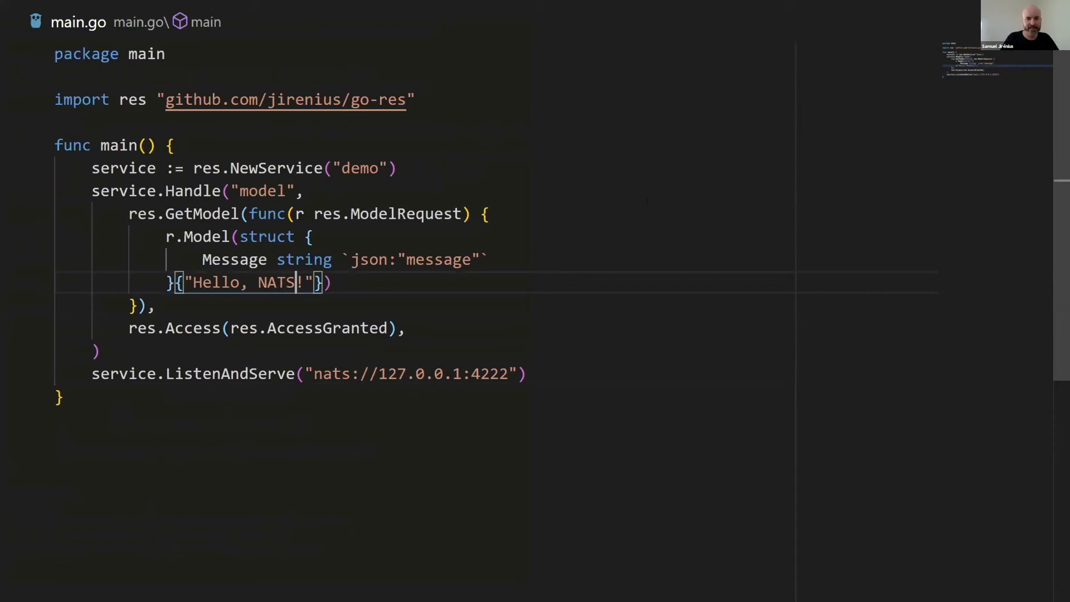
text(Fo)
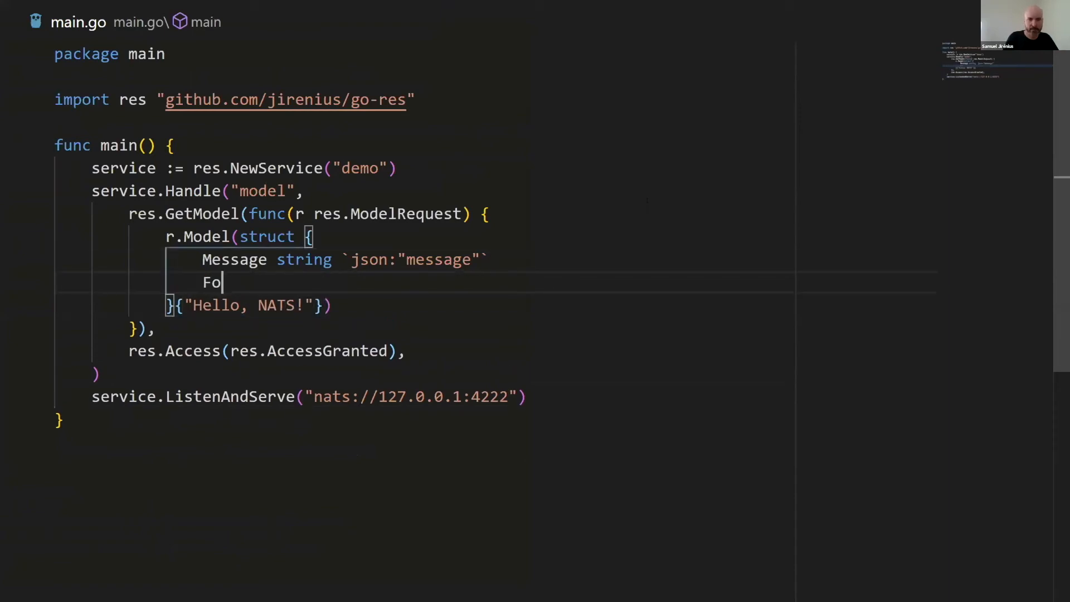
text(o int `j)
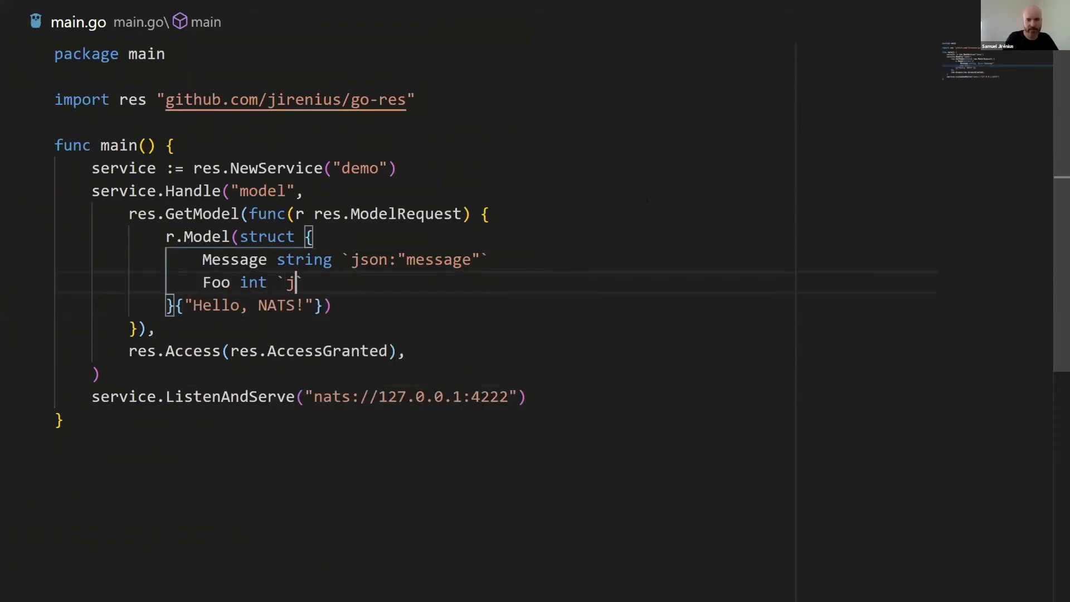
text(son:"foo")
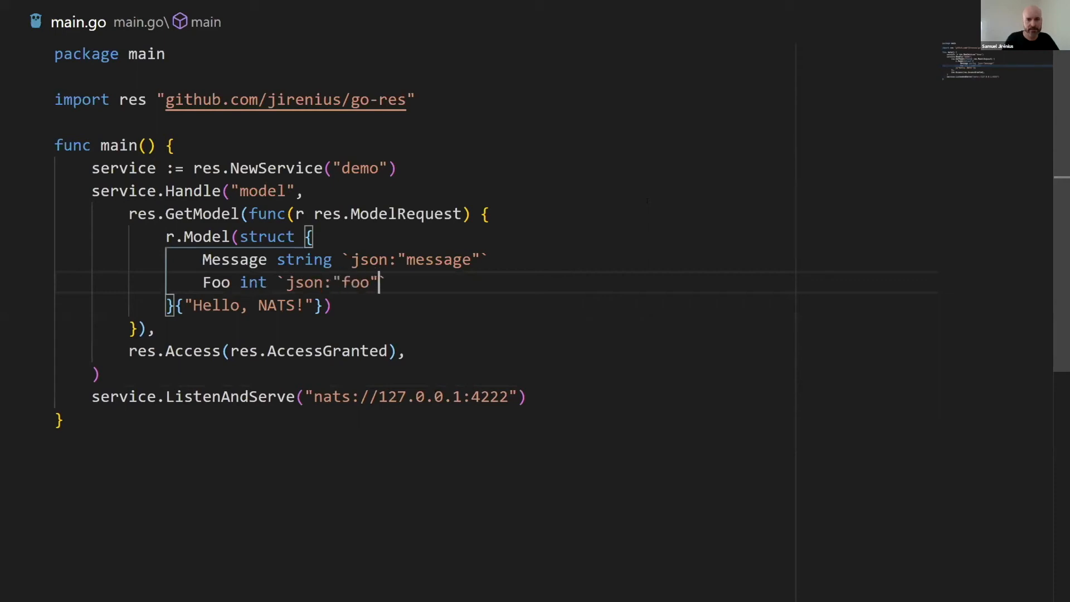
text(,)
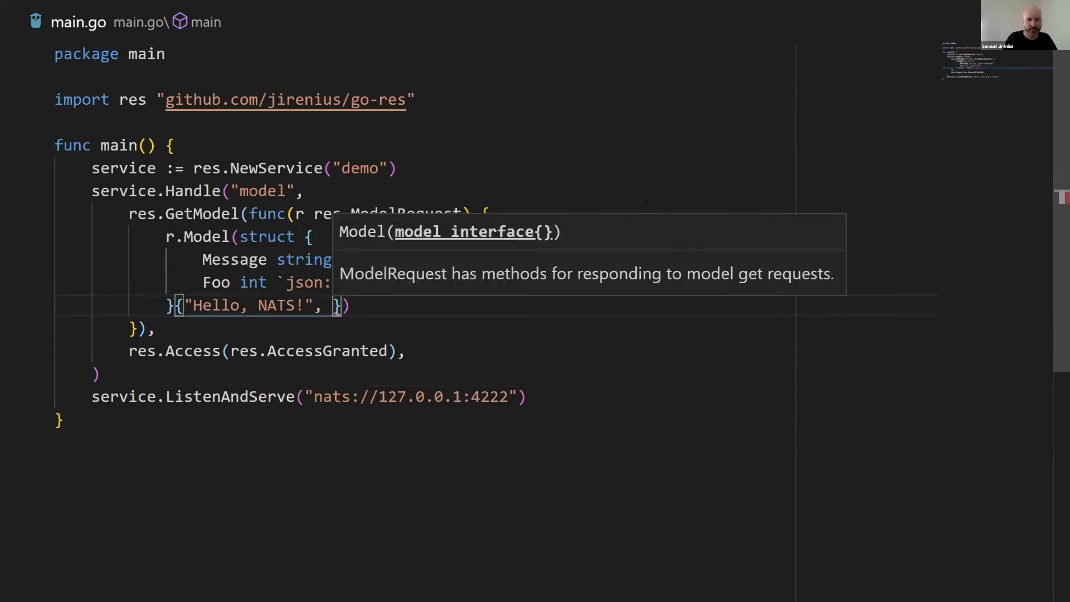
text(42)
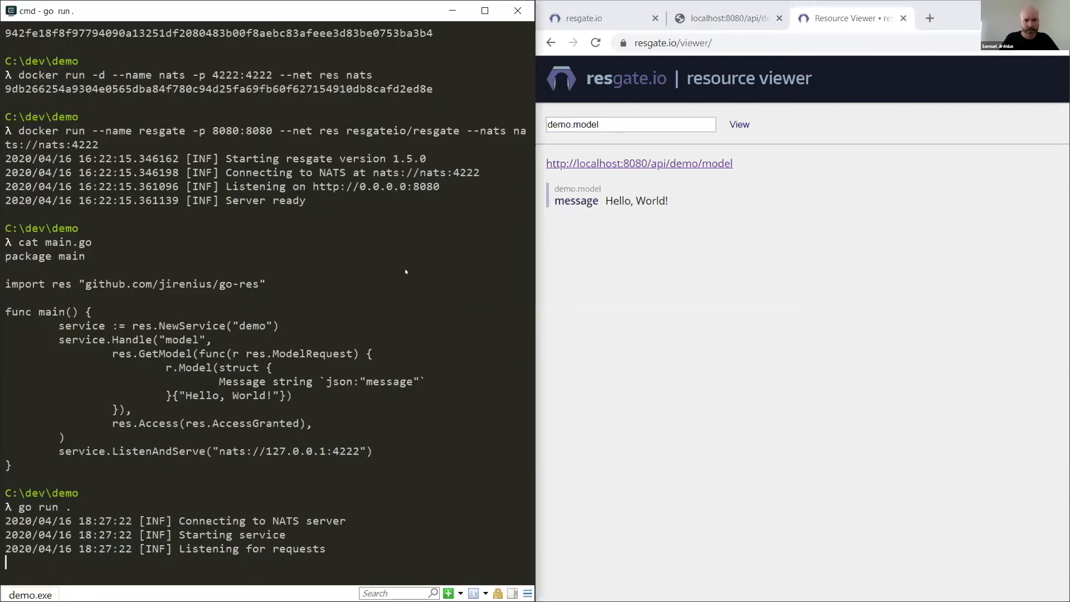
mouse_move(369, 292)
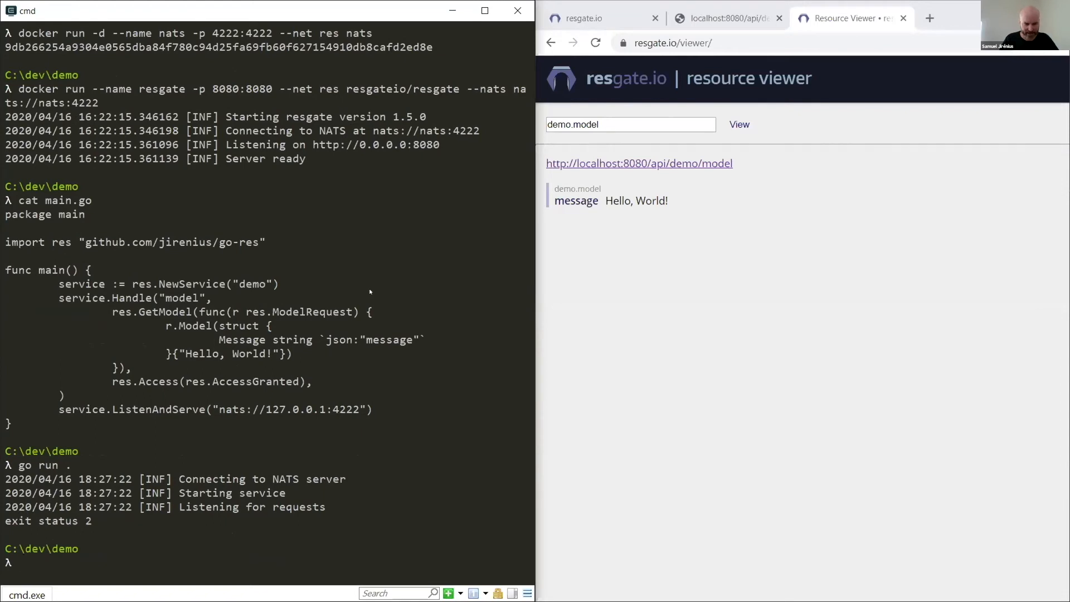
- Restart the demo service with go run . after stopping it
text(go run .)
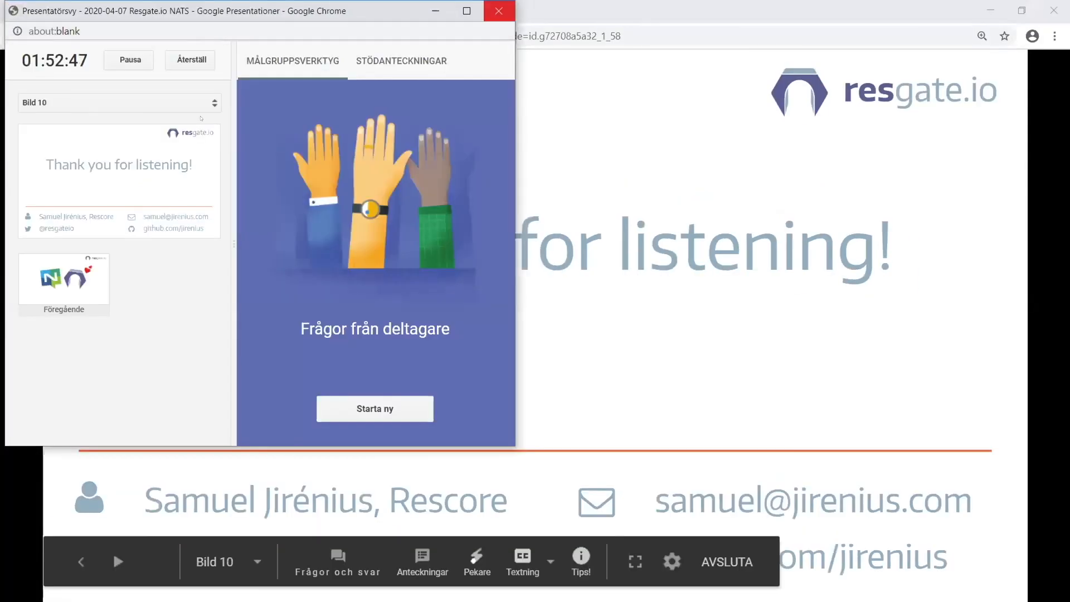
- Close the presenter view, leaving the Thank you for listening! slide full screen
click(499, 11)
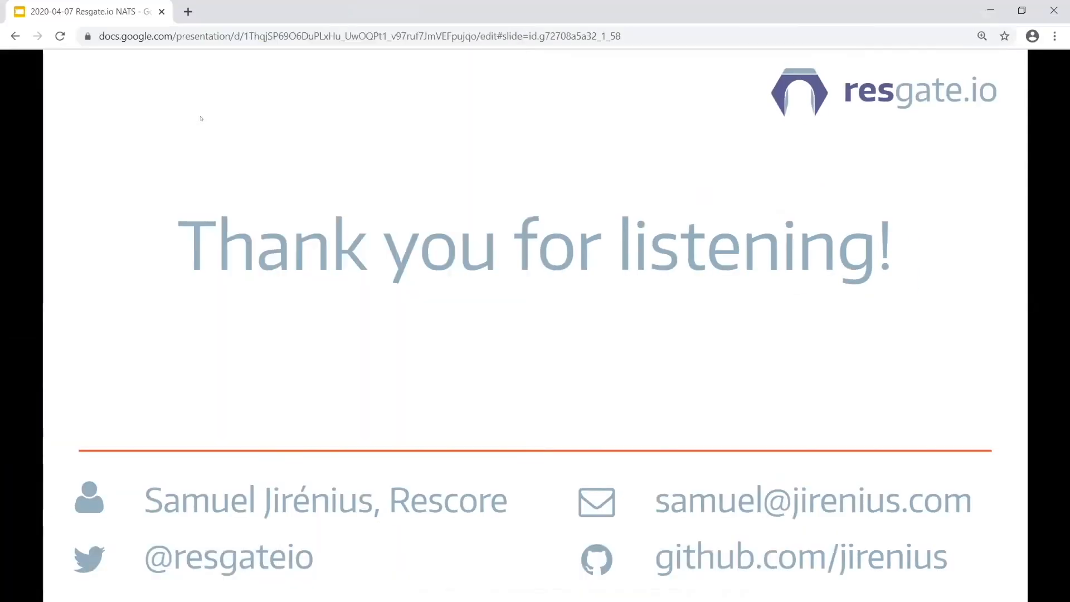
mouse_move(409, 174)
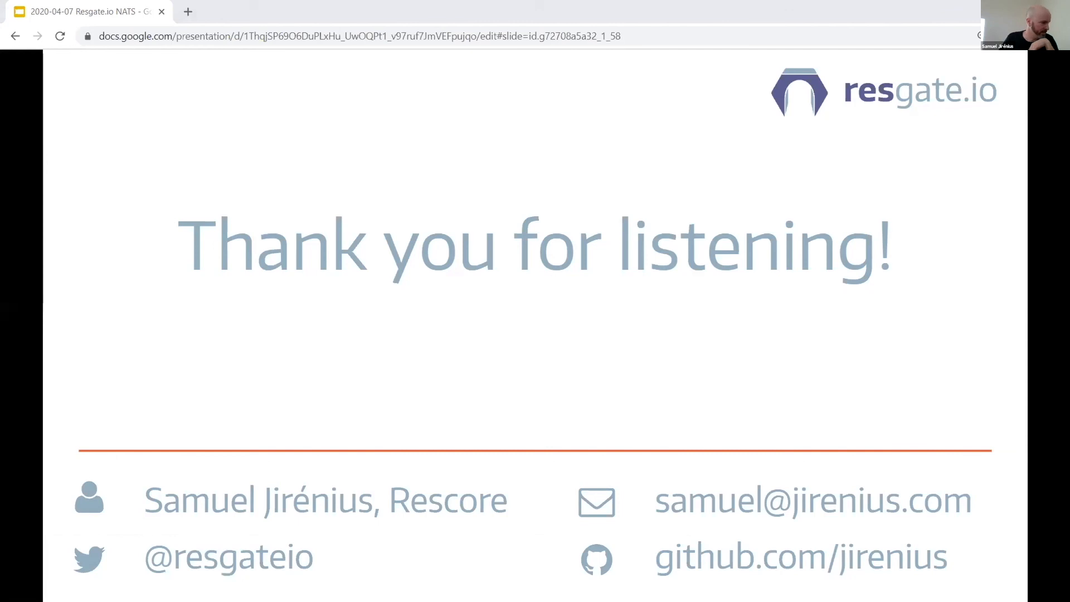
mouse_move(474, 263)
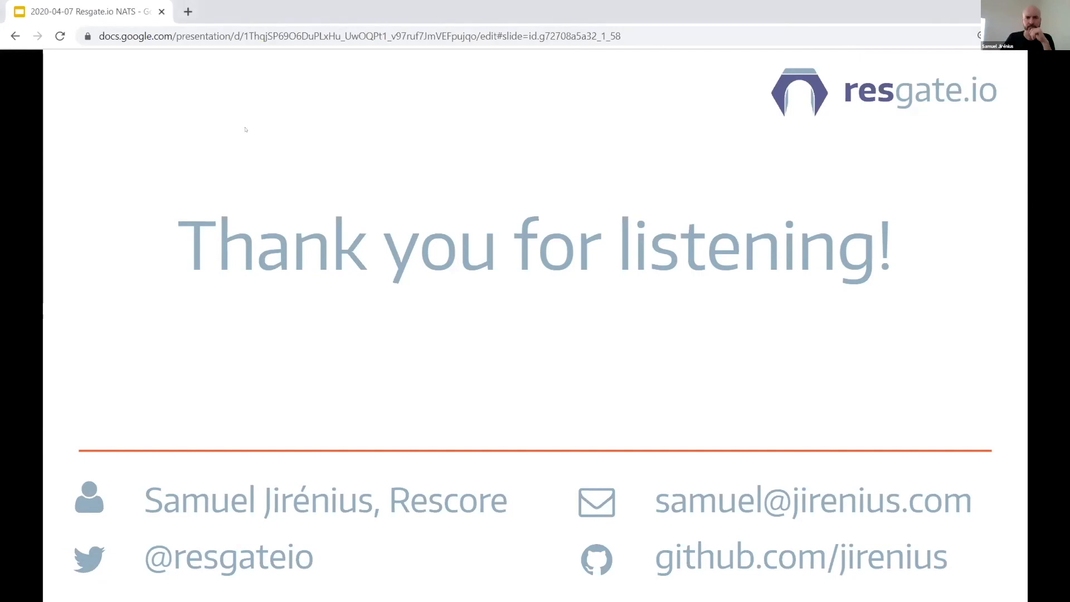
mouse_move(260, 140)
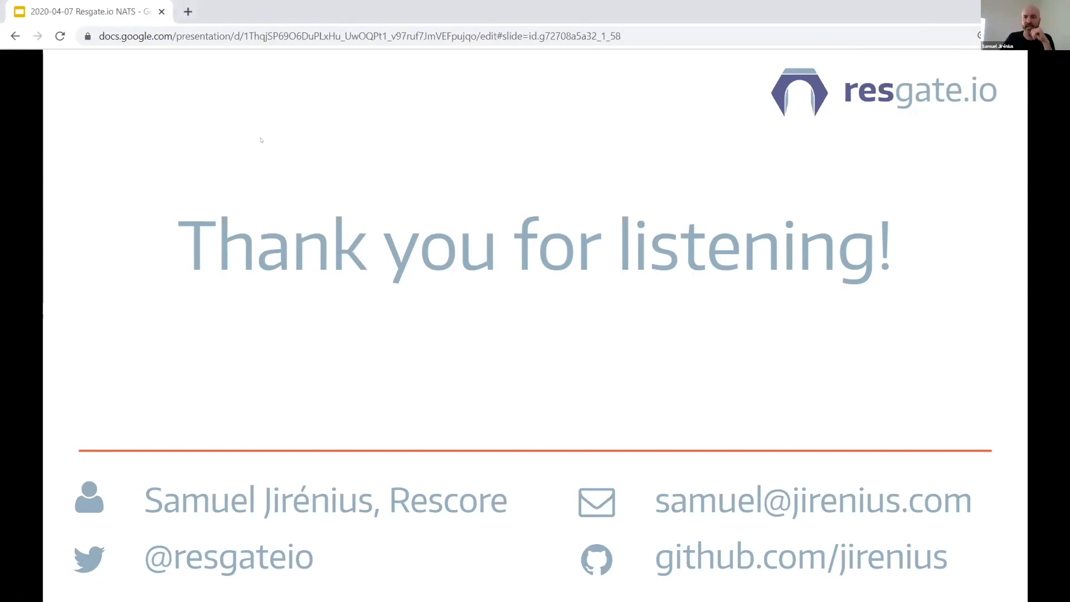